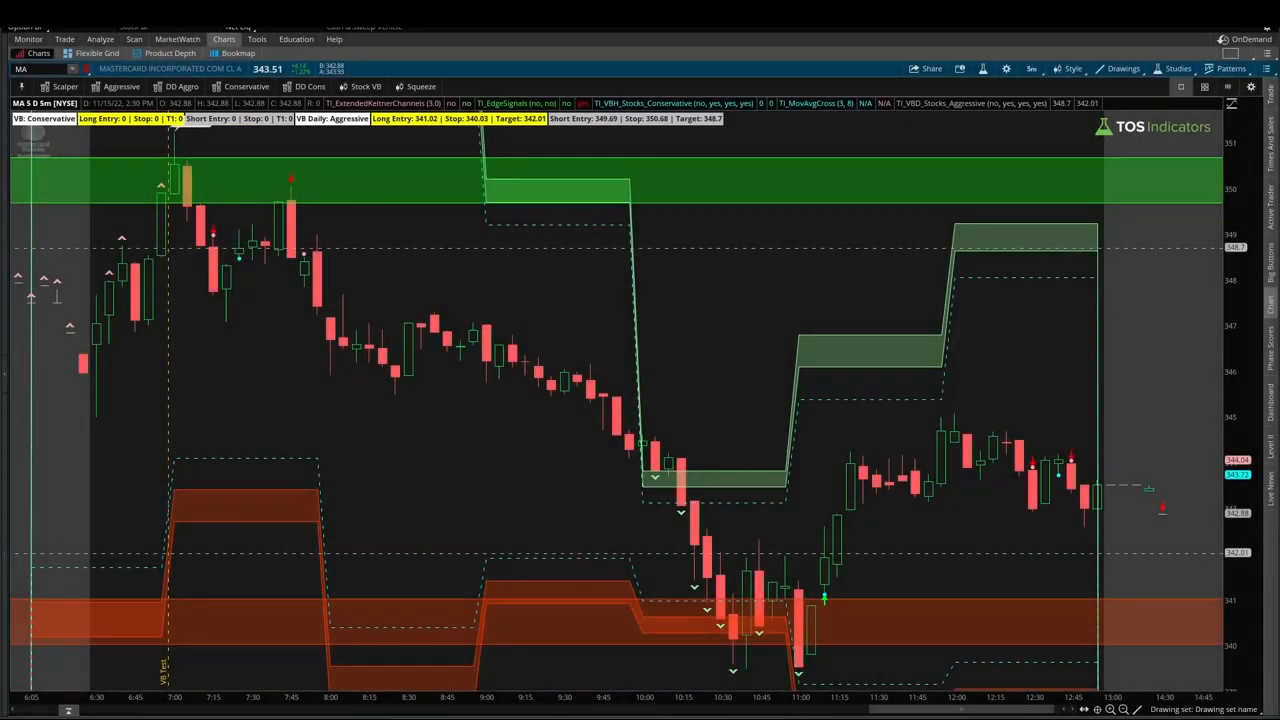
mouse_move(820, 600)
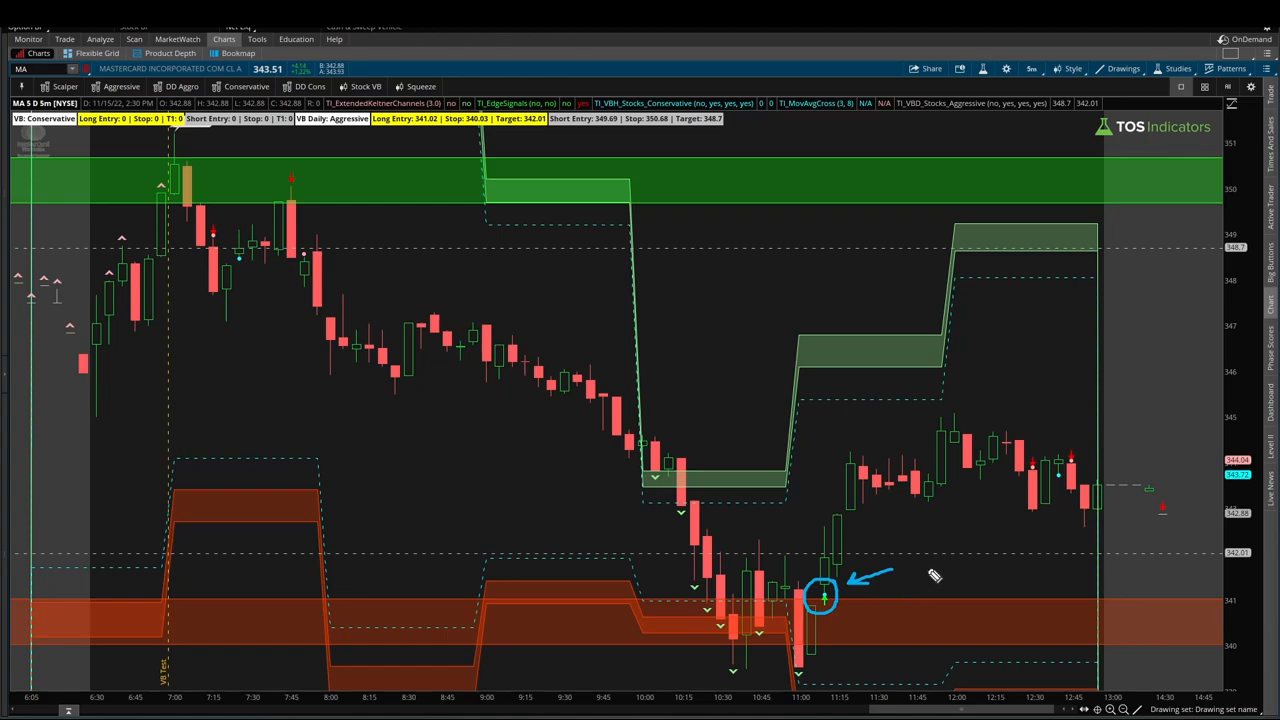
Mark the green signal candle near 11:00 and label and trace the V-shaped bottom under the lows
drag(636, 580, 776, 650)
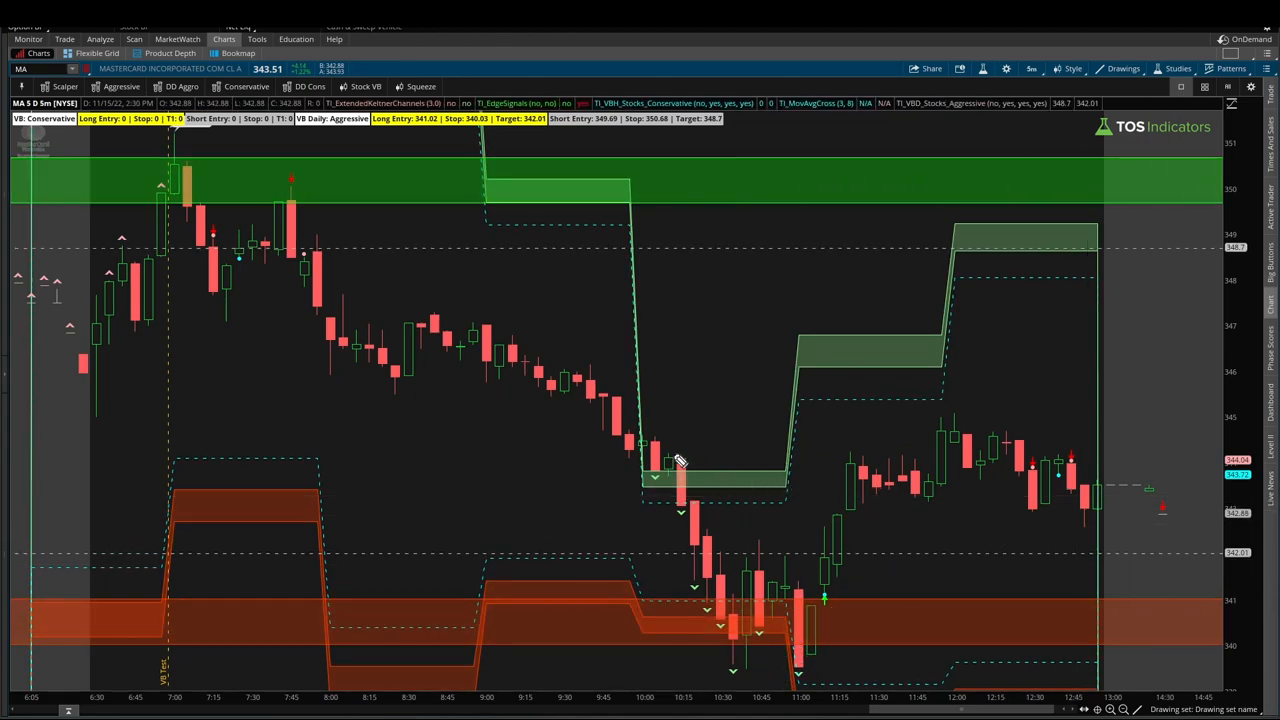
drag(350, 540, 440, 524)
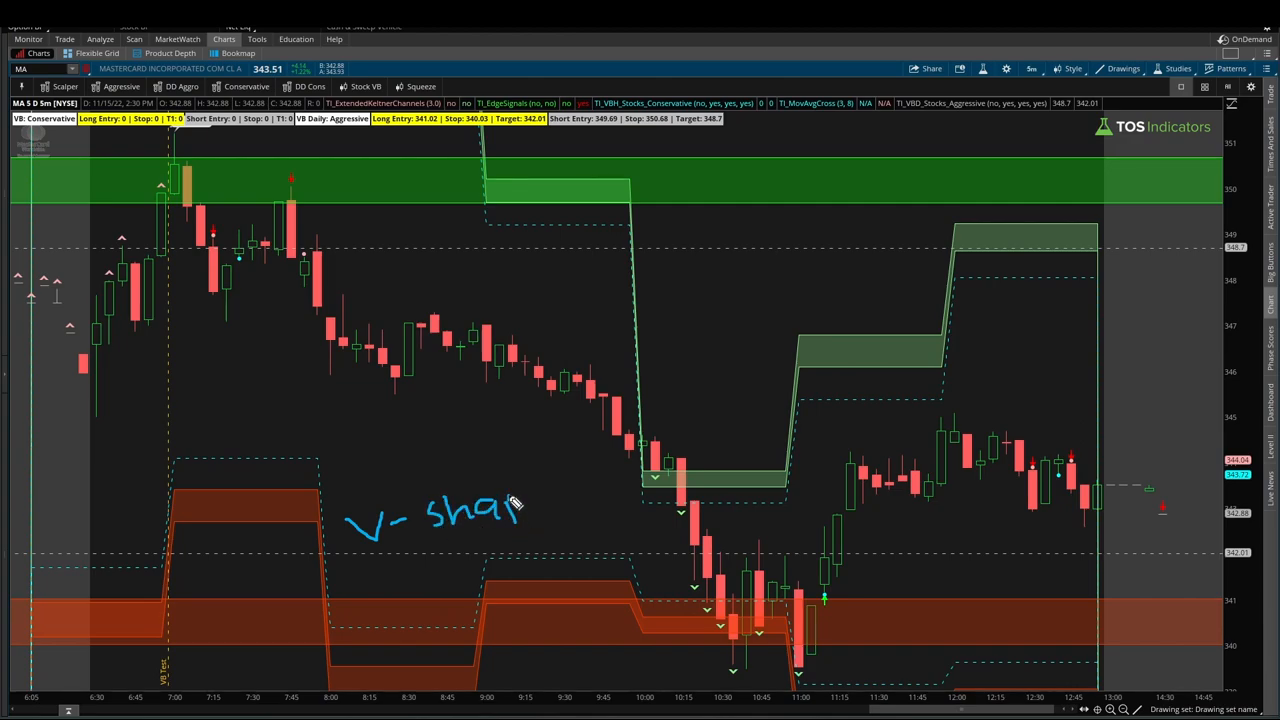
drag(516, 504, 650, 536)
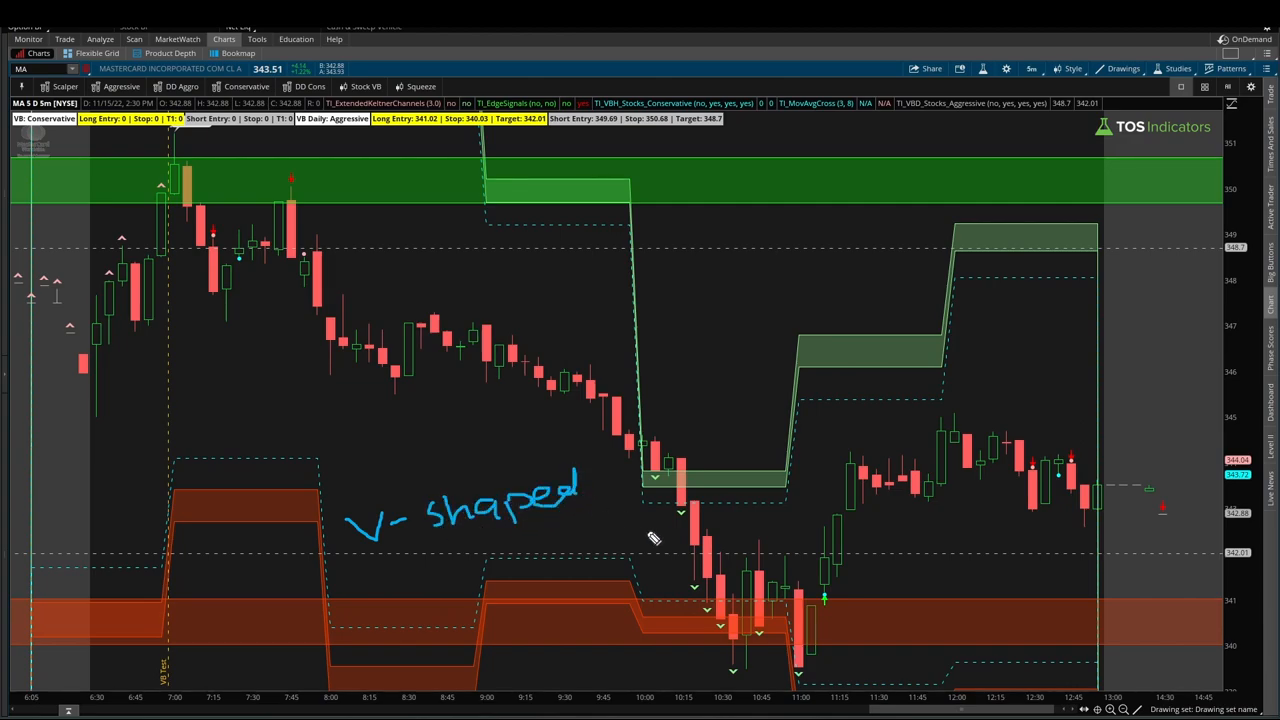
drag(630, 516, 876, 610)
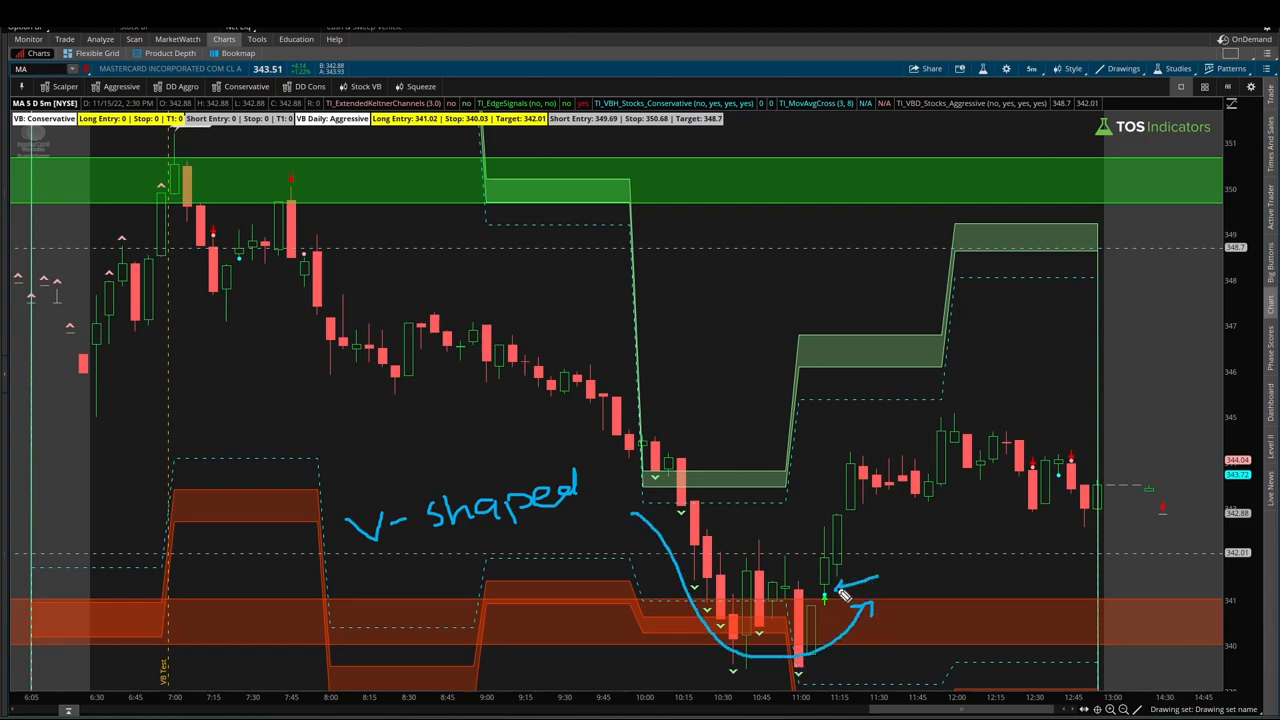
mouse_move(864, 624)
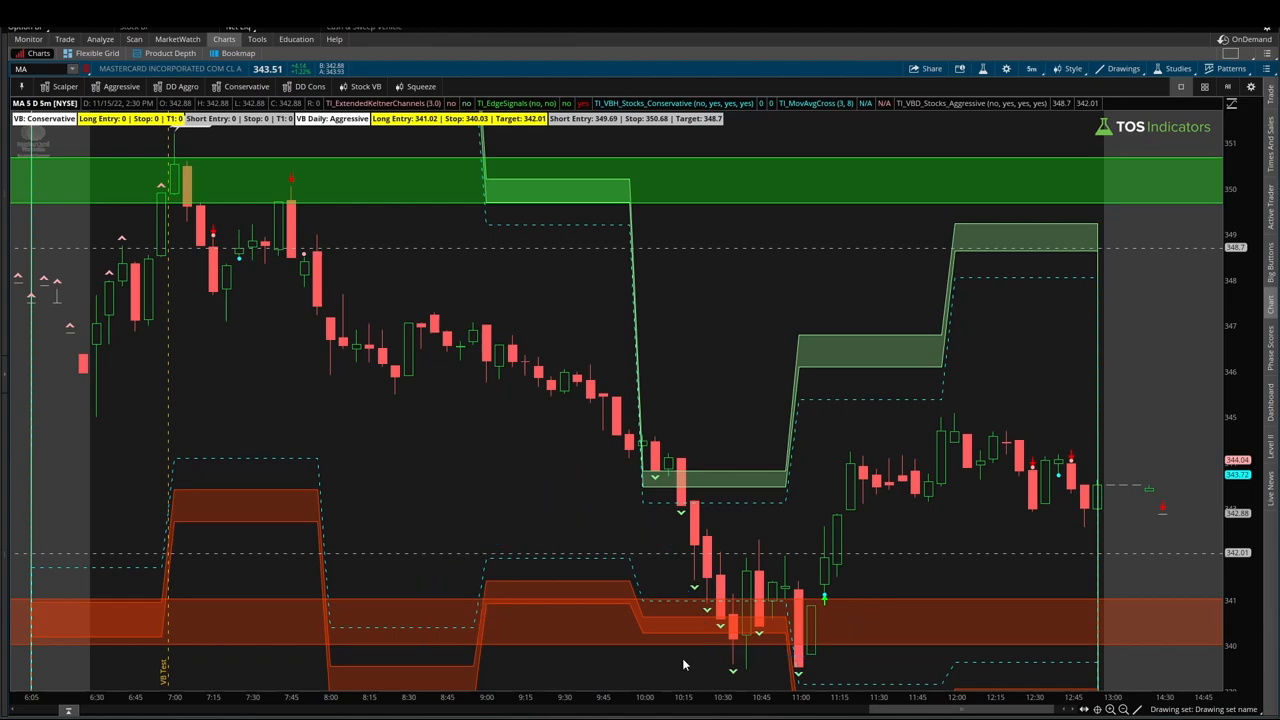
mouse_move(1060, 12)
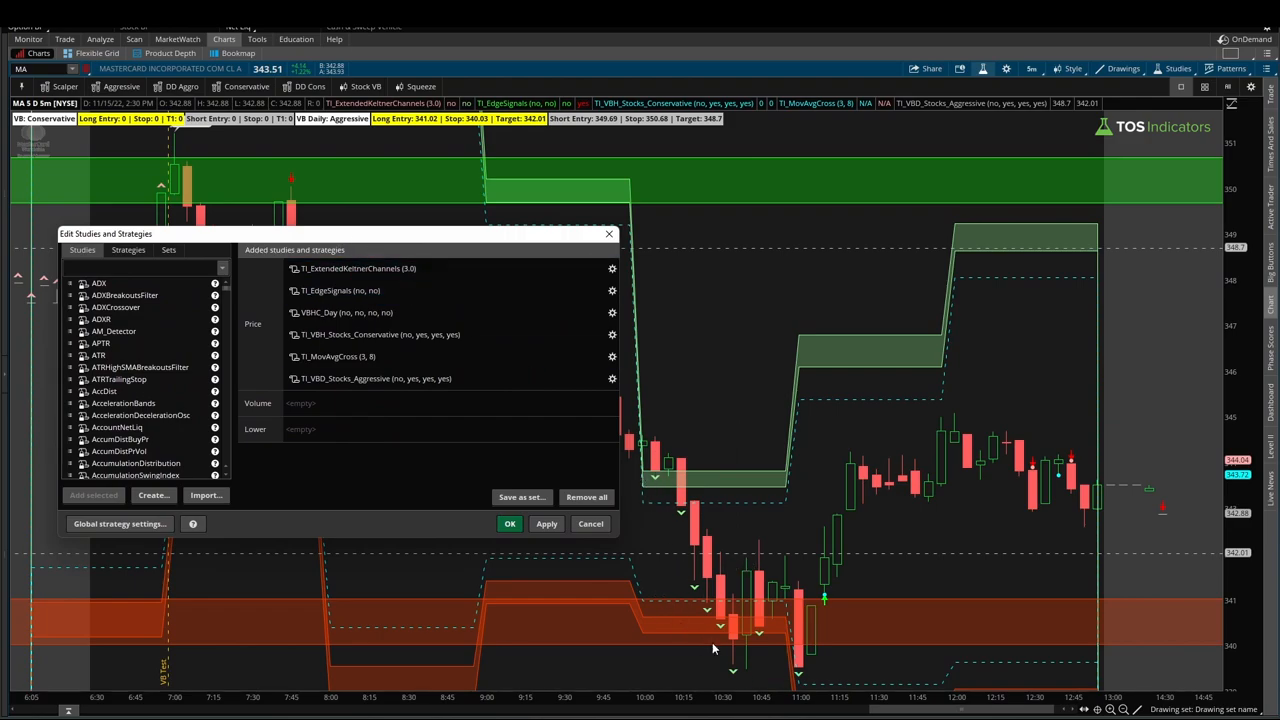
mouse_move(742, 674)
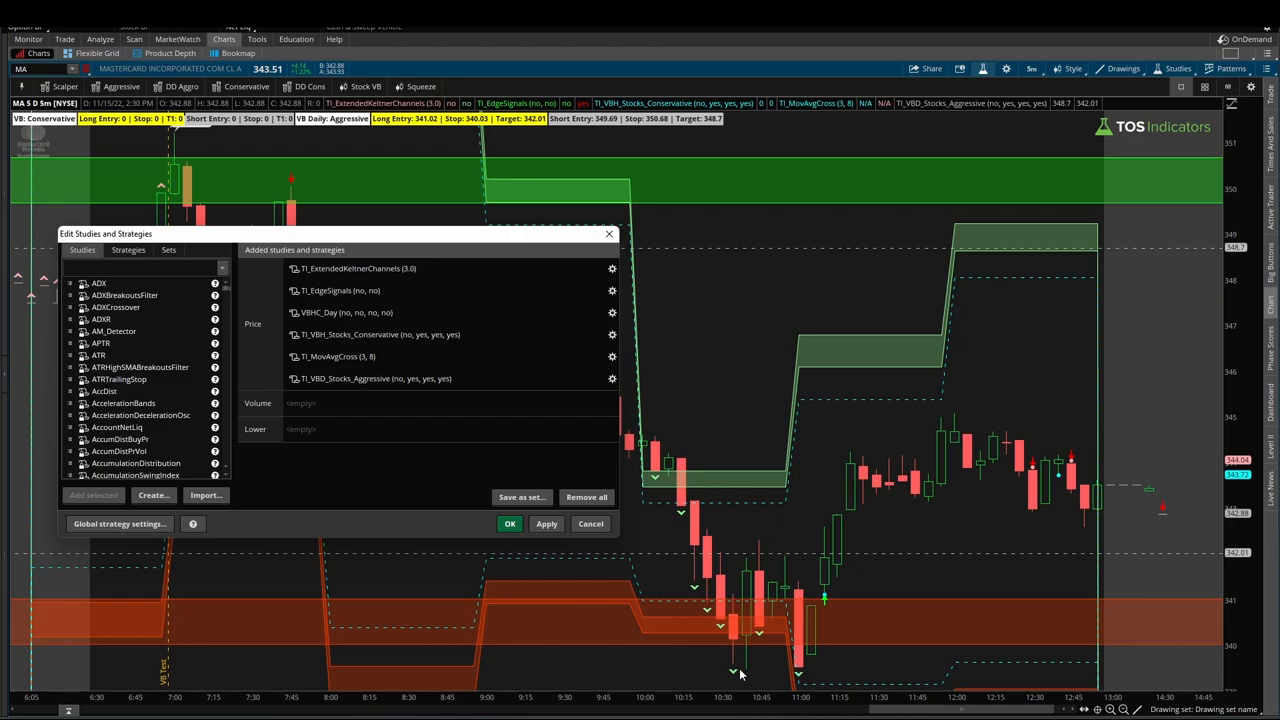
mouse_move(330, 398)
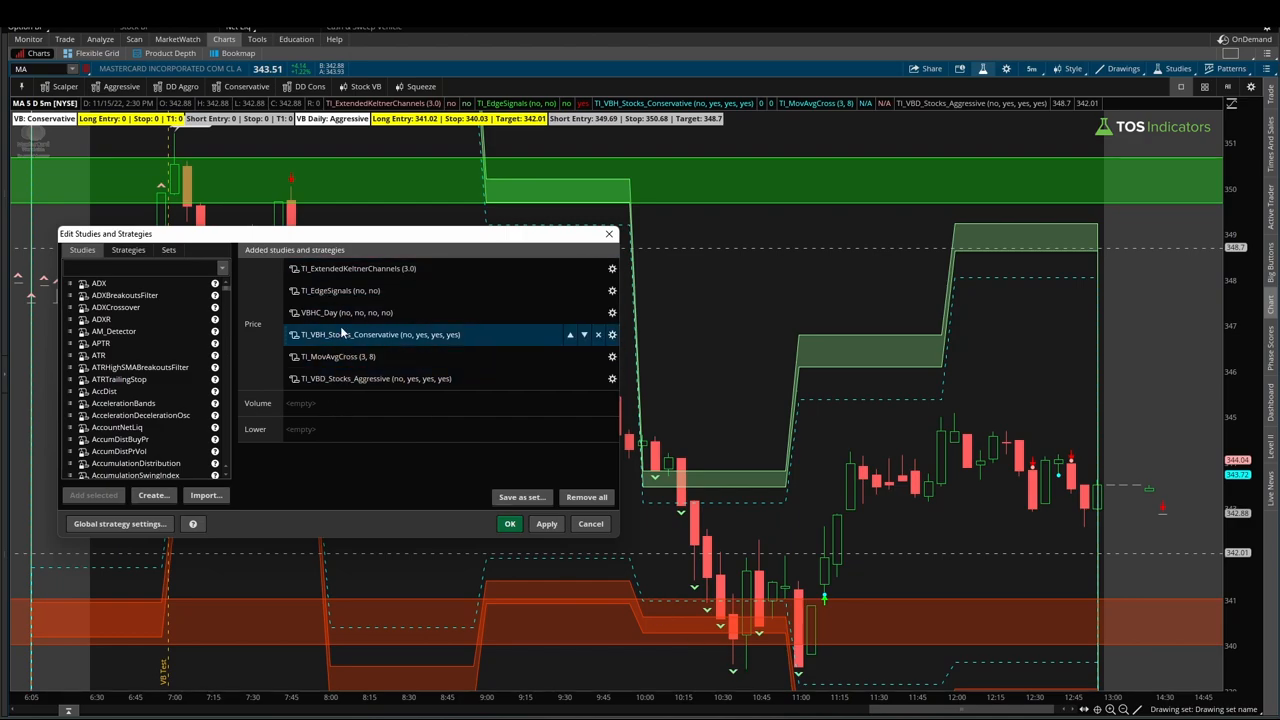
View the MovAvgCross study's code from the chart's studies list and return to the chart
click(340, 290)
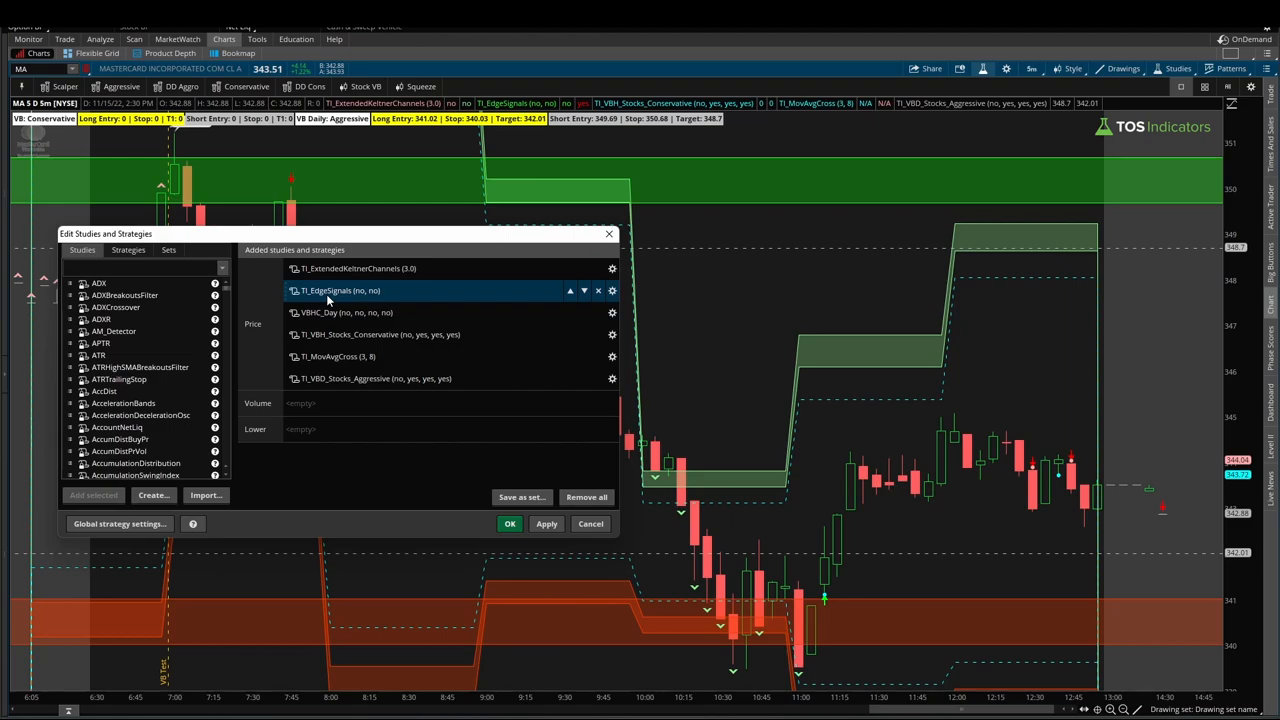
click(340, 356)
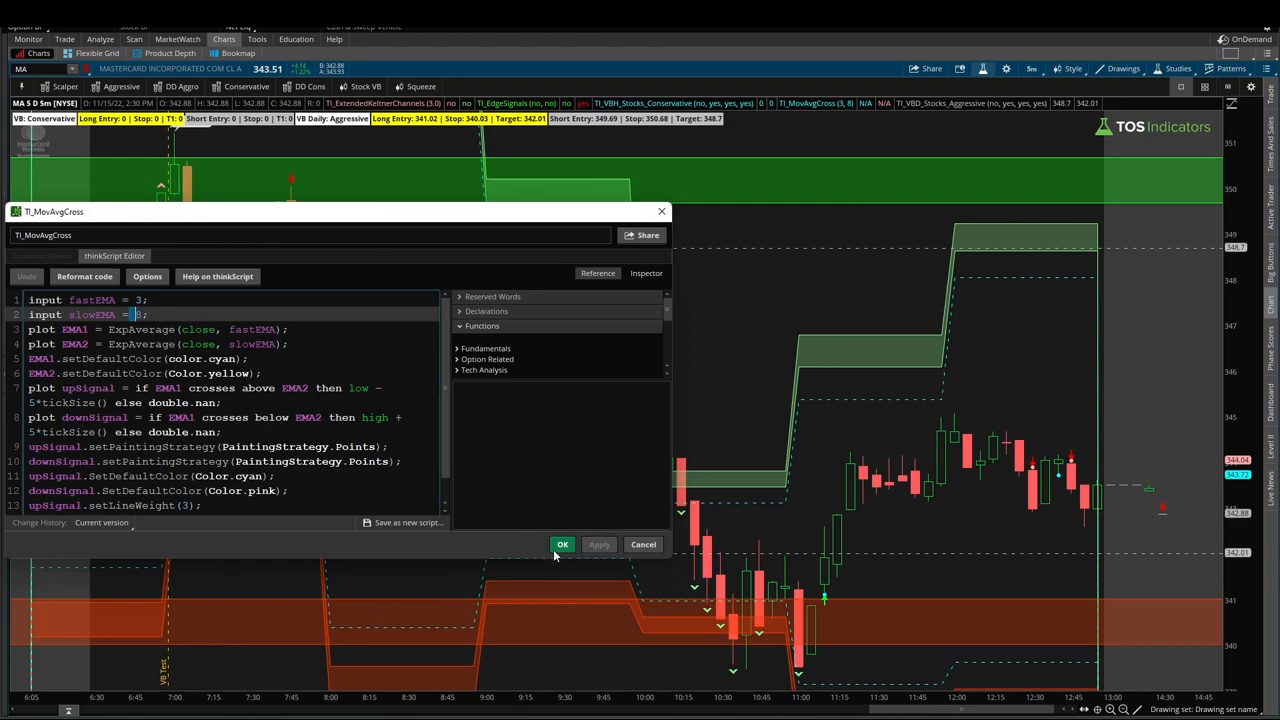
click(562, 544)
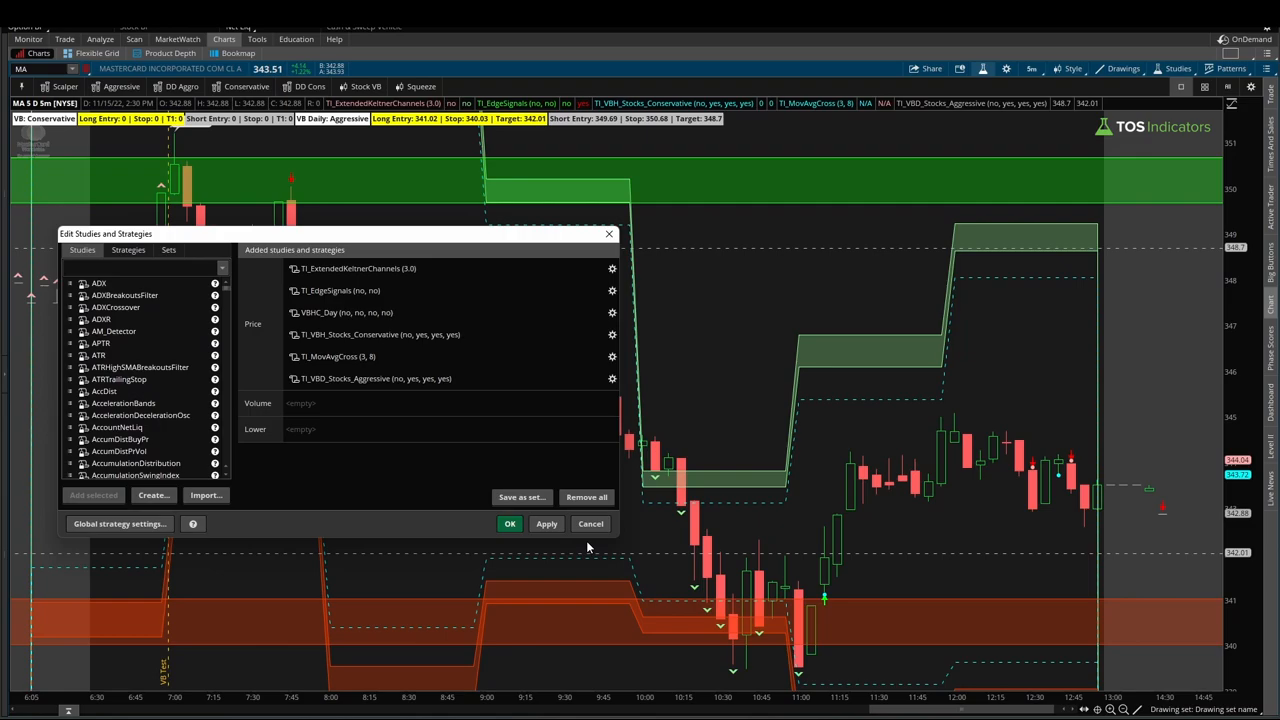
click(508, 524)
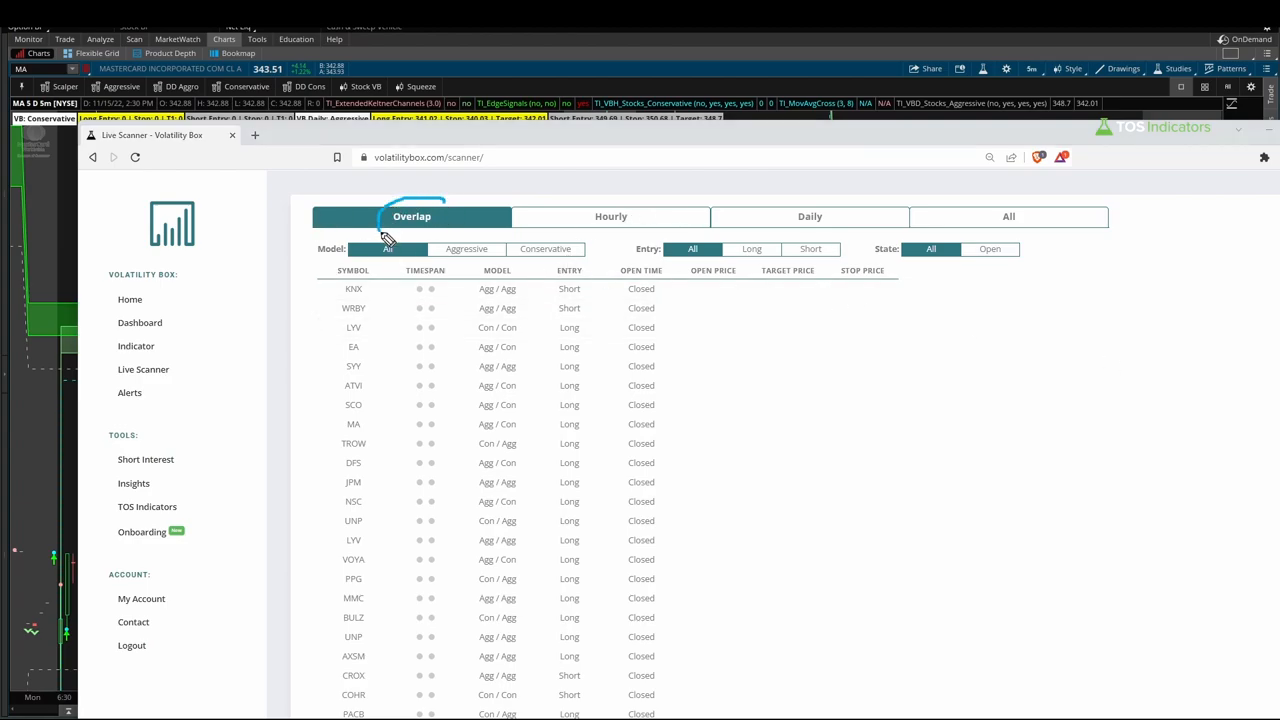
mouse_move(716, 212)
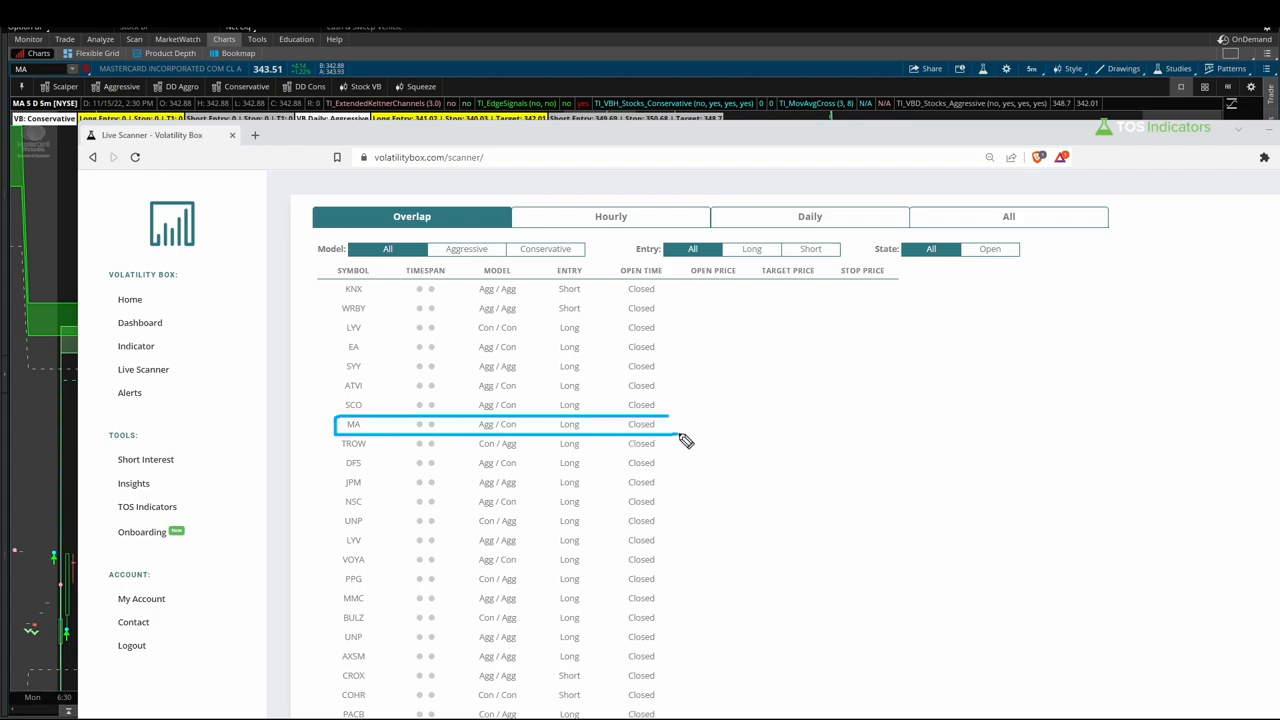
mouse_move(344, 500)
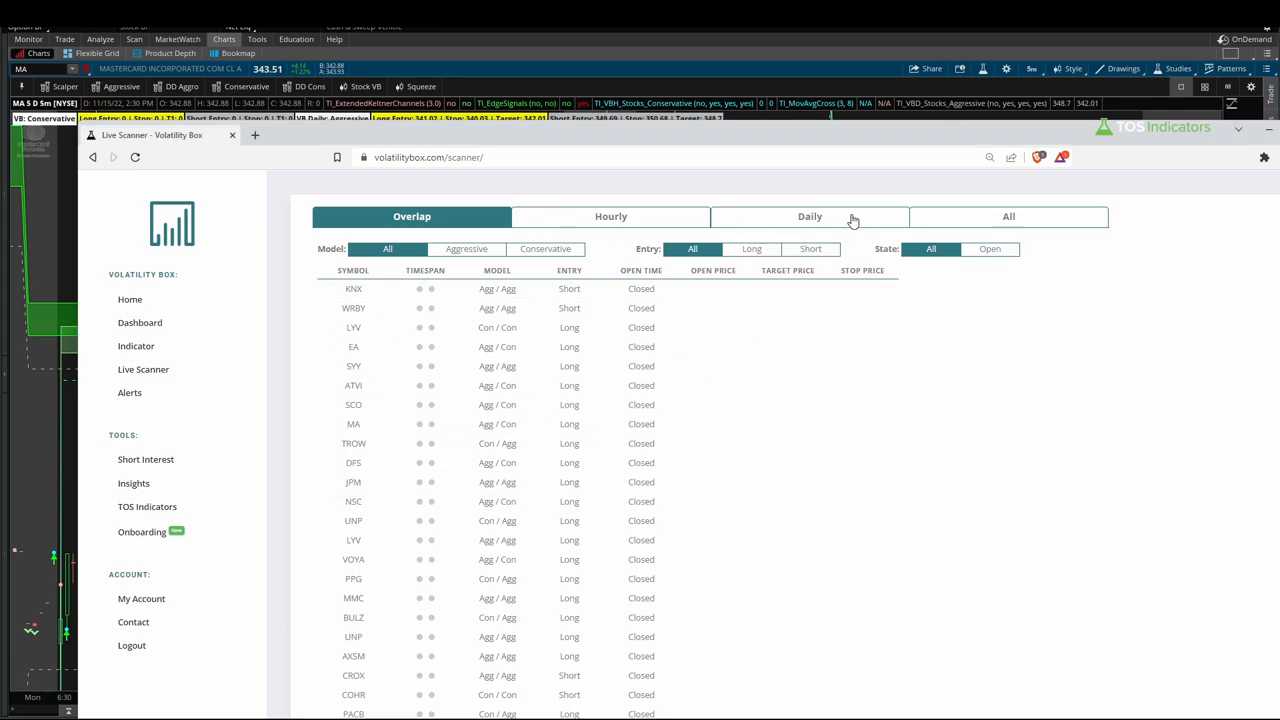
Show the Daily tab of the Volatility Box live scanner and scroll through its results
click(810, 216)
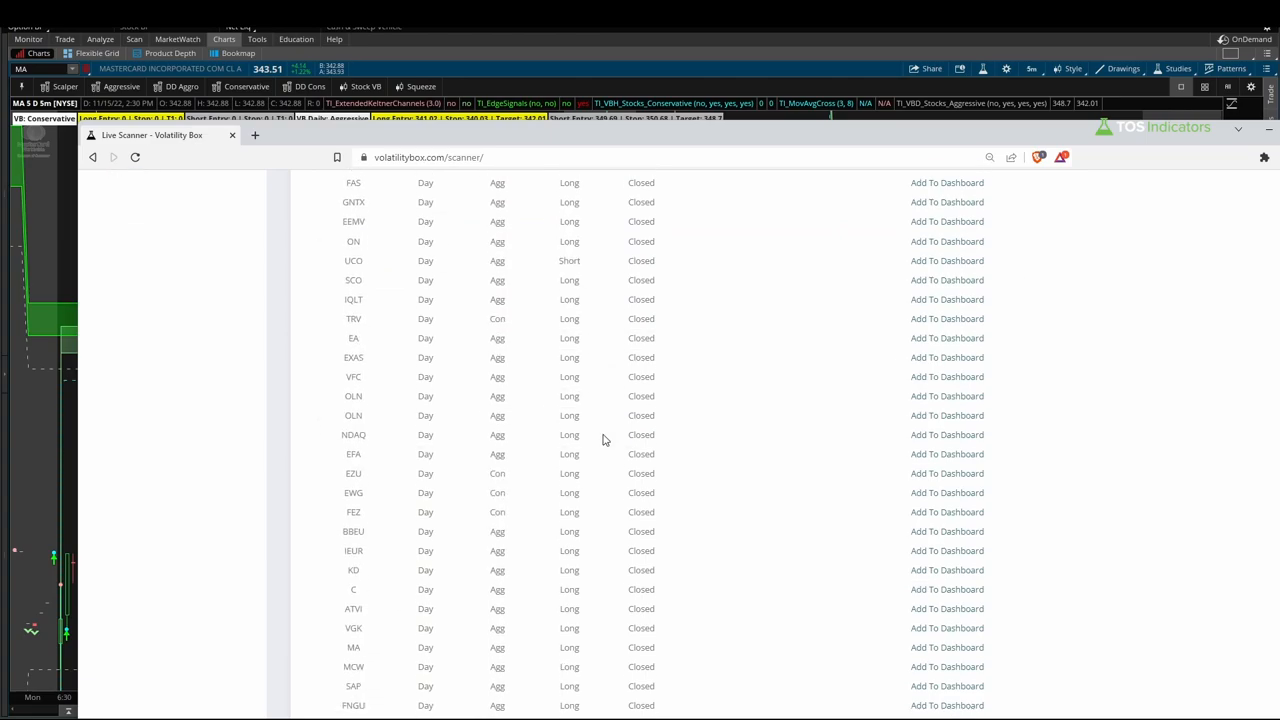
scroll(down, 3)
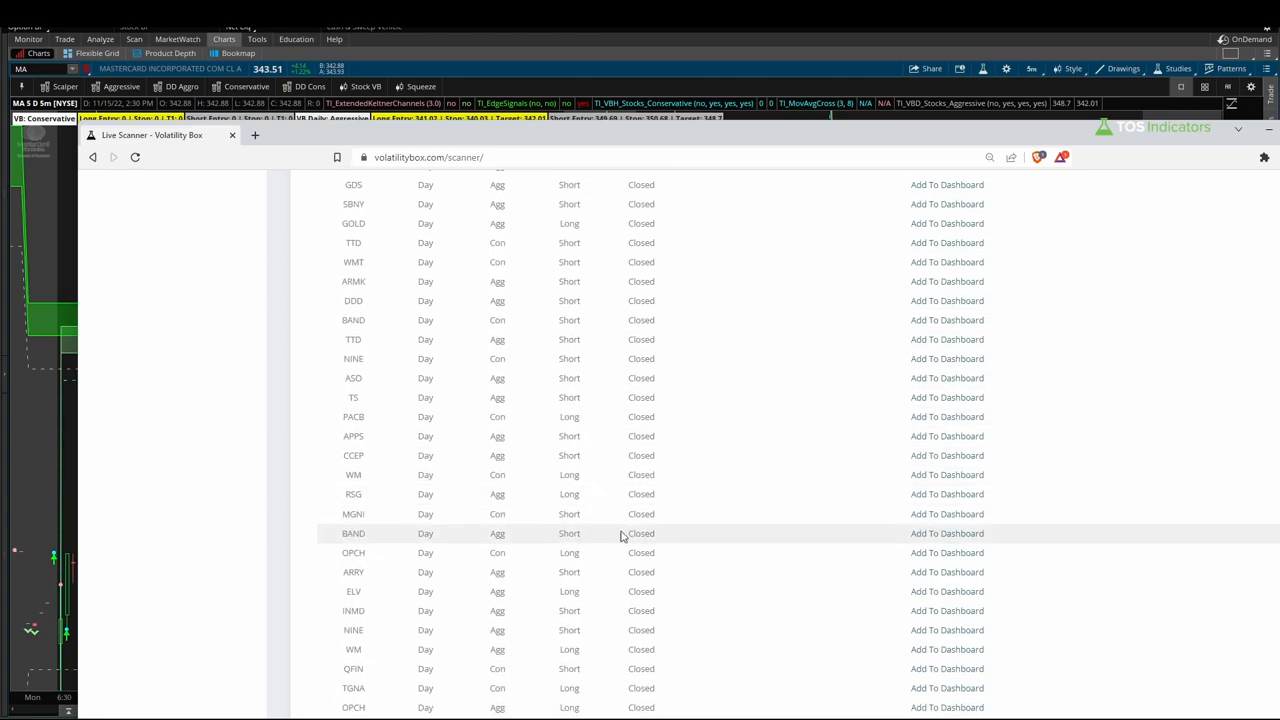
scroll(down, 3)
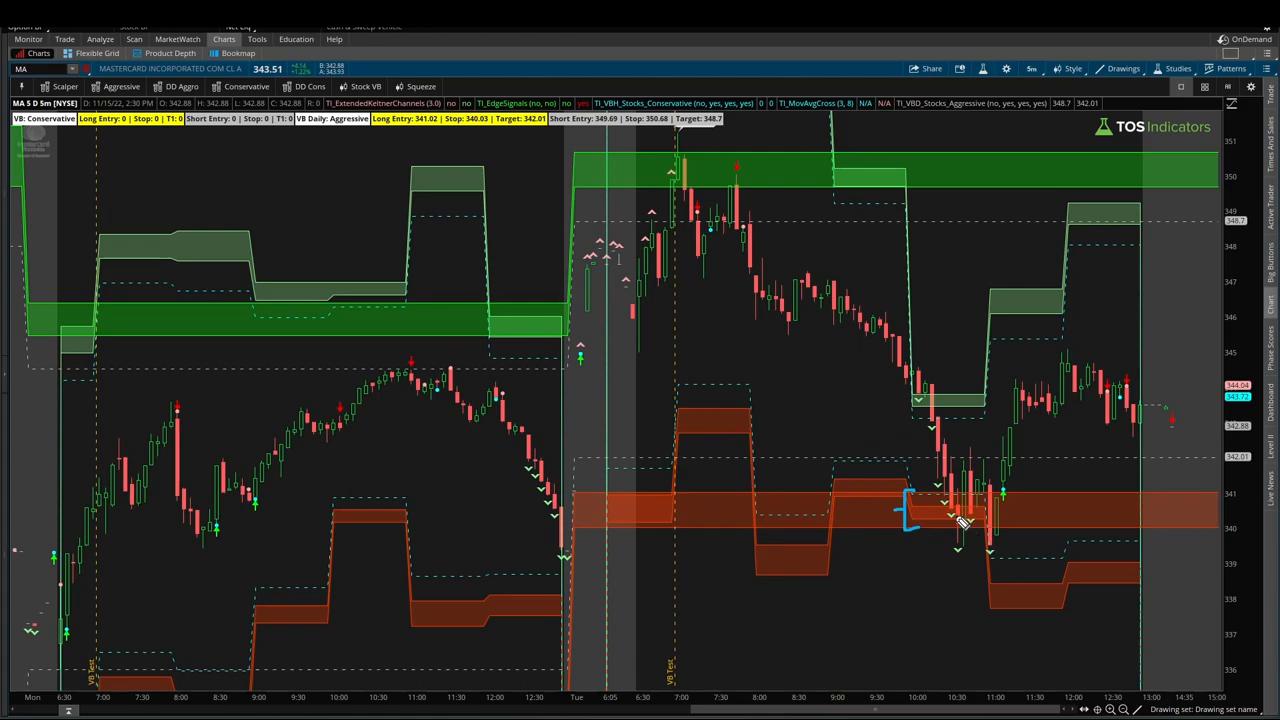
mouse_move(962, 512)
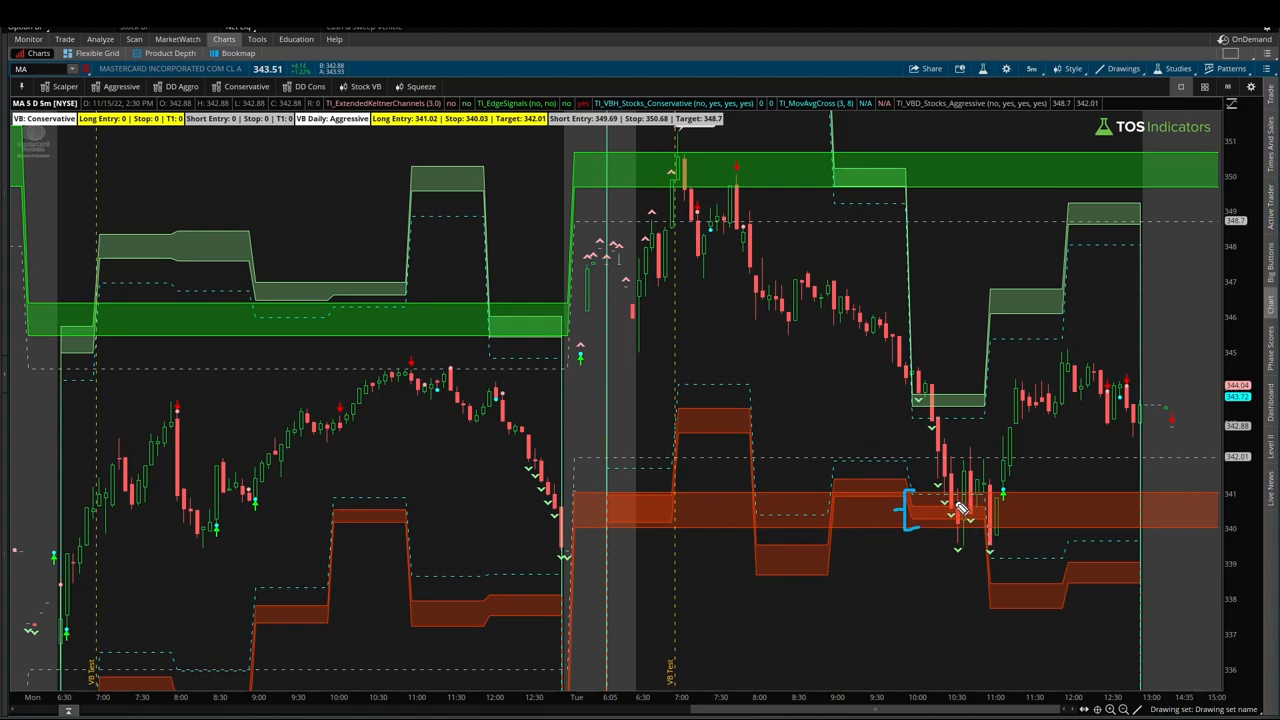
Bracket the lows in the red zone, trace the rebound and number step 1 of the setup
drag(924, 510, 936, 476)
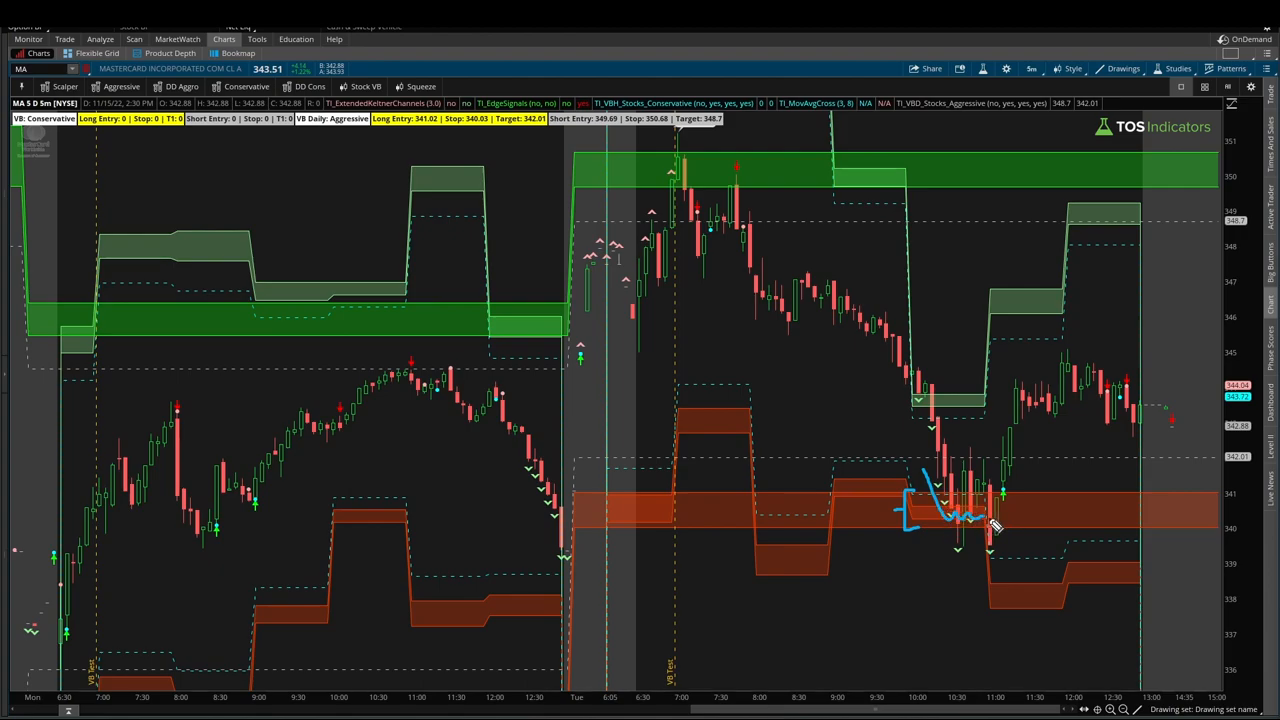
drag(984, 520, 1024, 456)
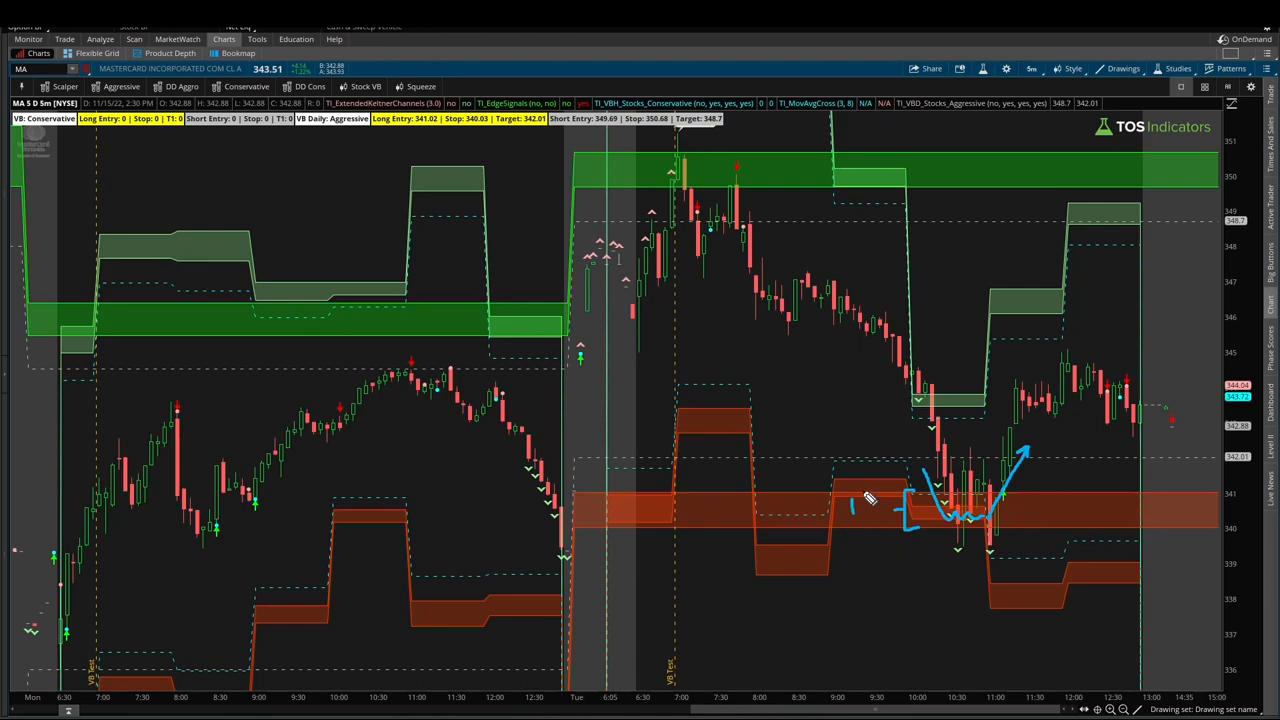
drag(830, 490, 864, 530)
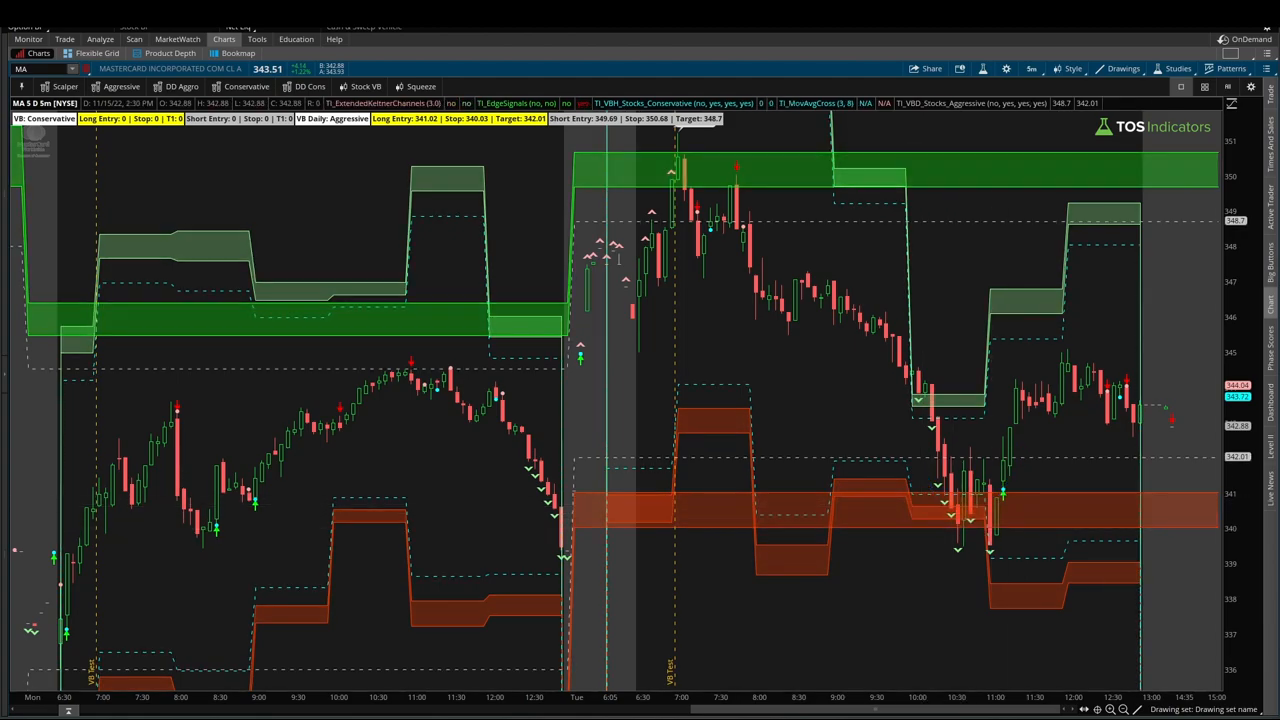
mouse_move(932, 536)
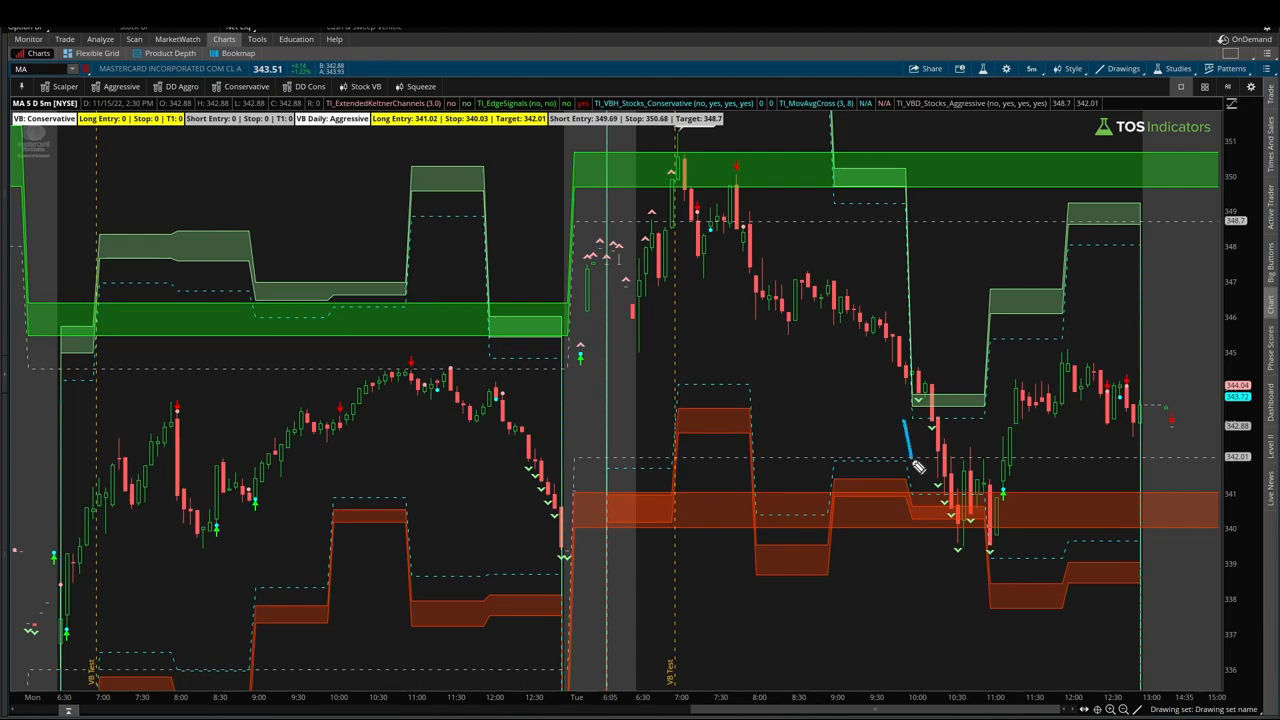
Trace the selloff into the bottom, complete the V curve and number the bottom of the V
drag(904, 424, 964, 556)
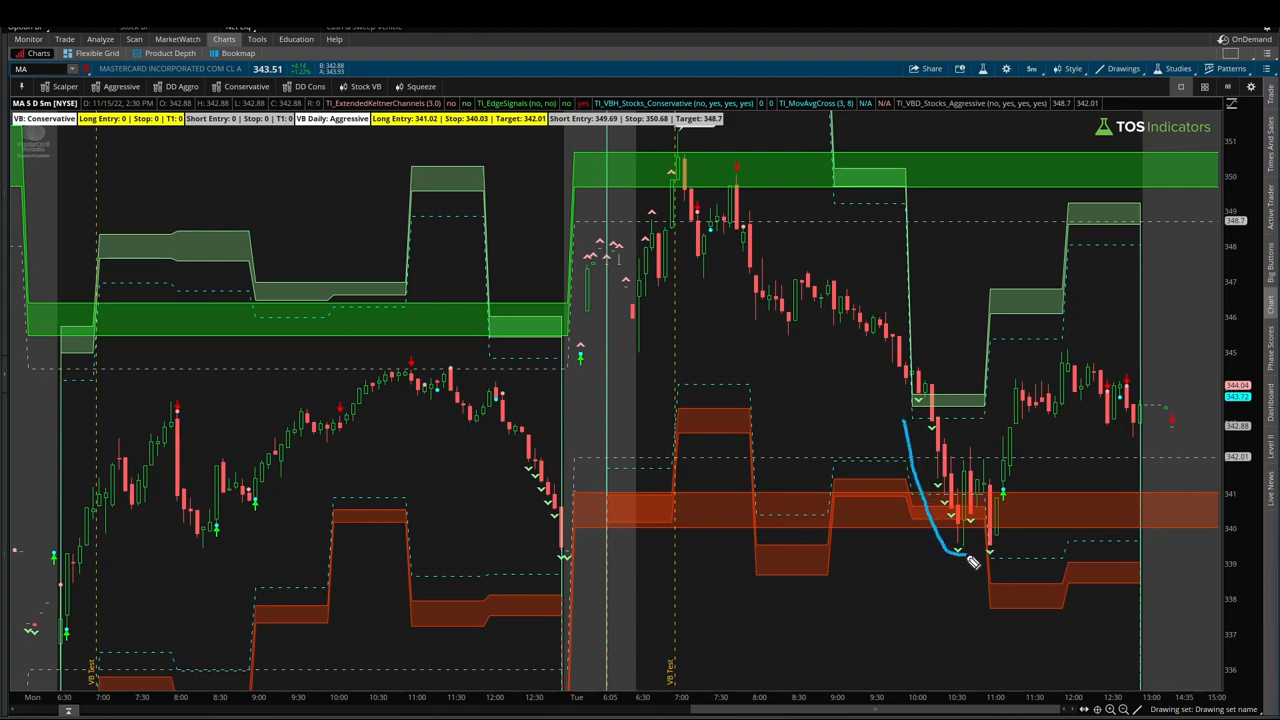
mouse_move(976, 530)
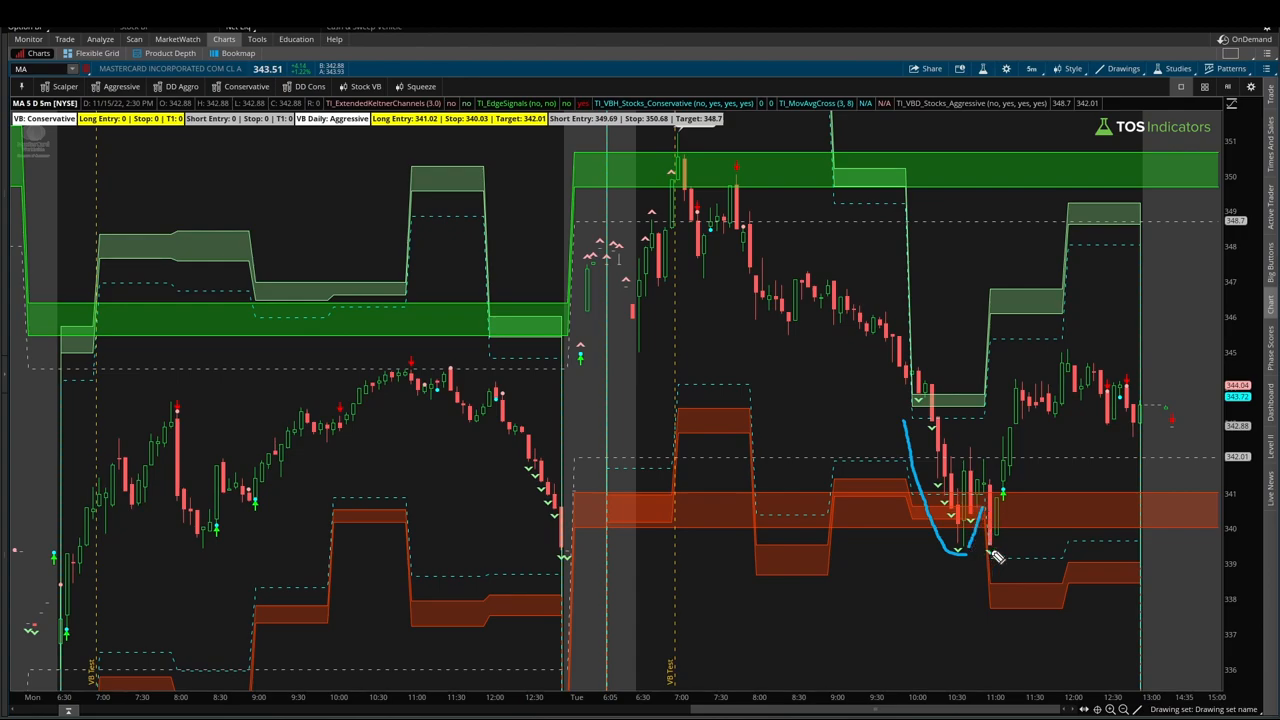
drag(1000, 544, 1020, 580)
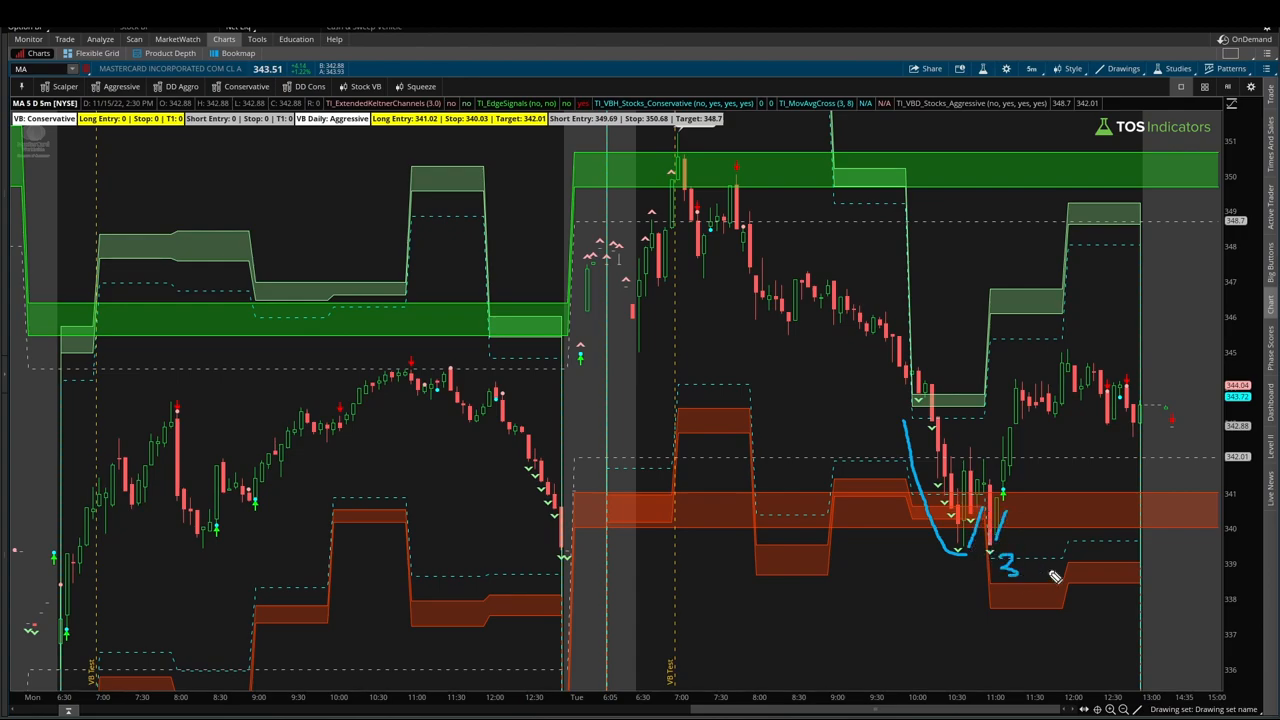
drag(1050, 576, 1080, 556)
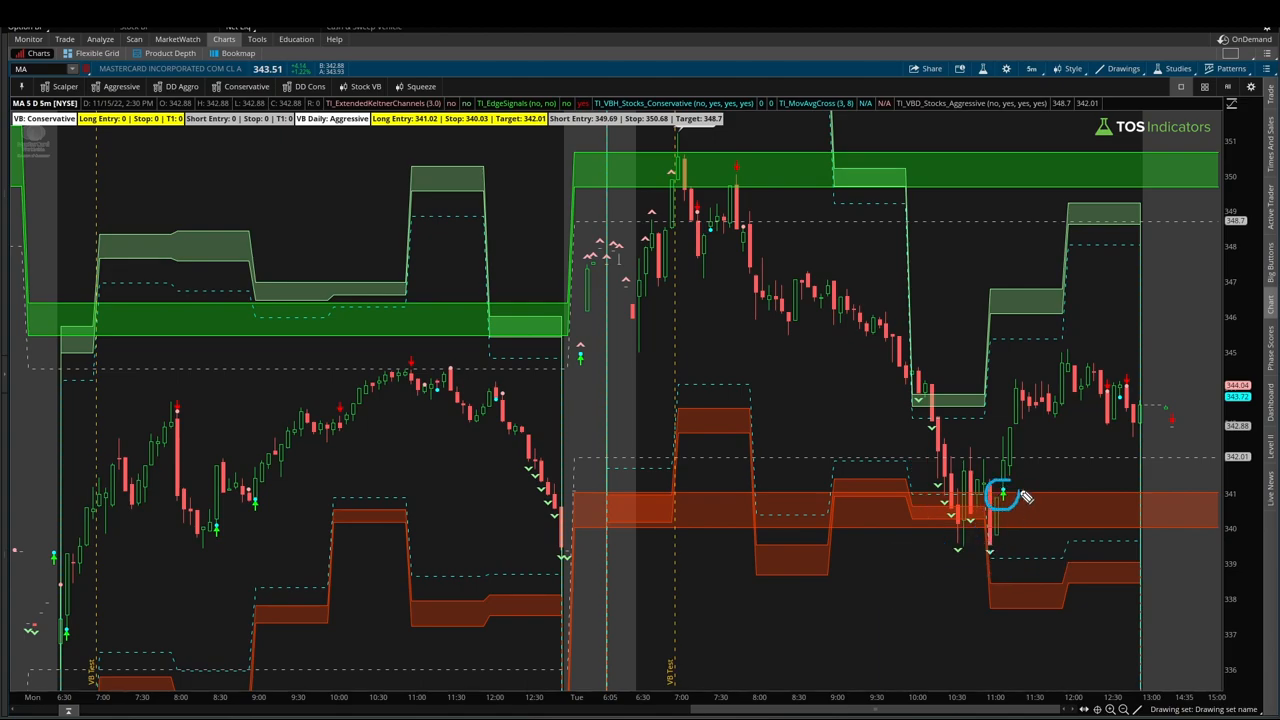
mouse_move(1000, 536)
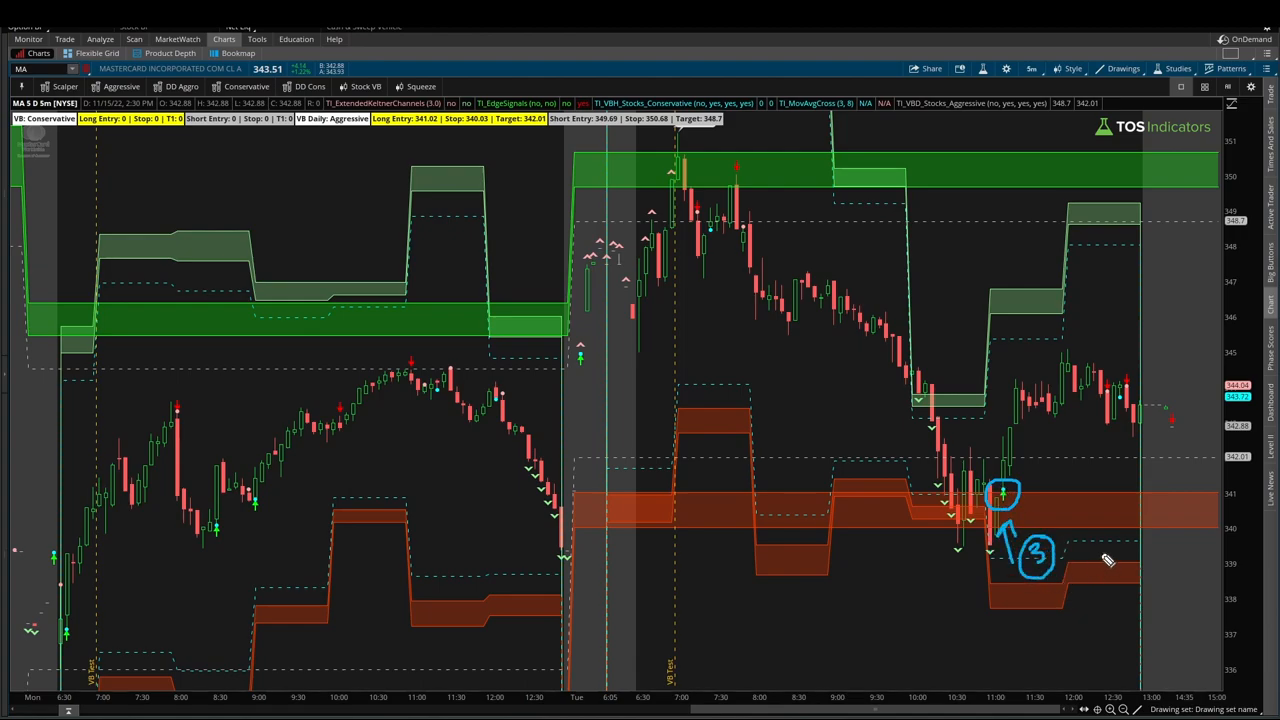
mouse_move(980, 504)
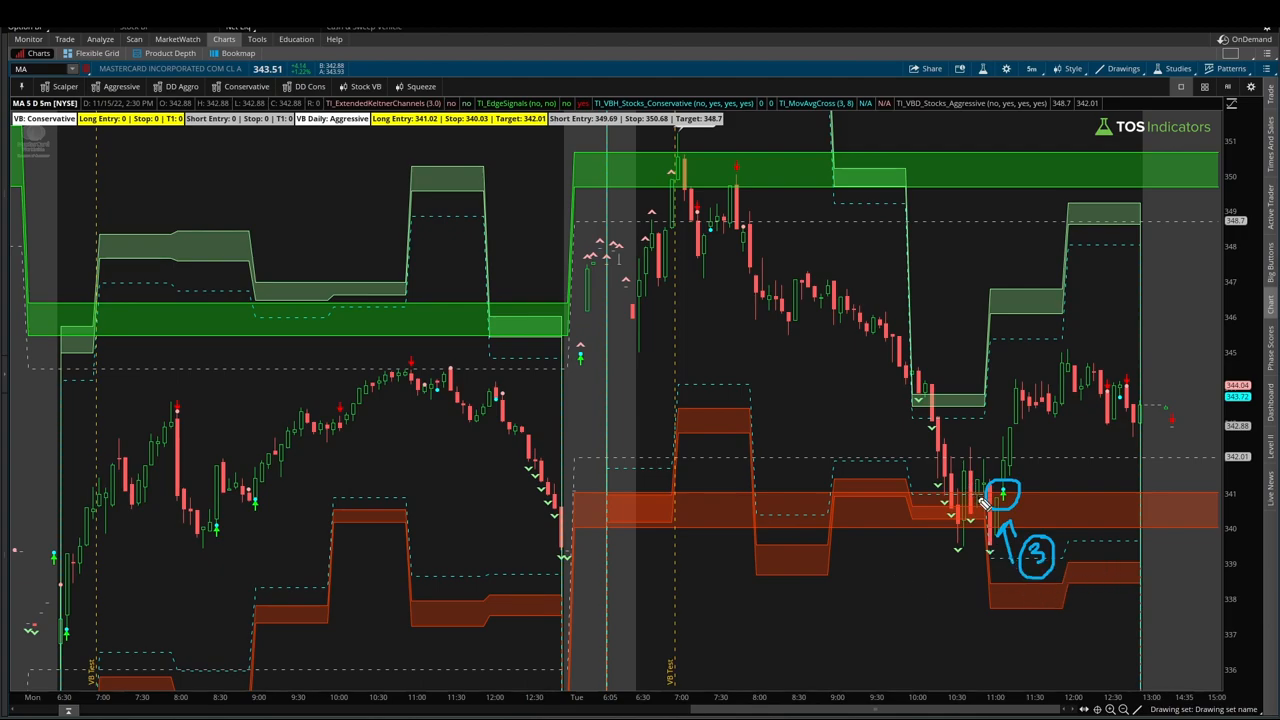
drag(1040, 600, 1084, 616)
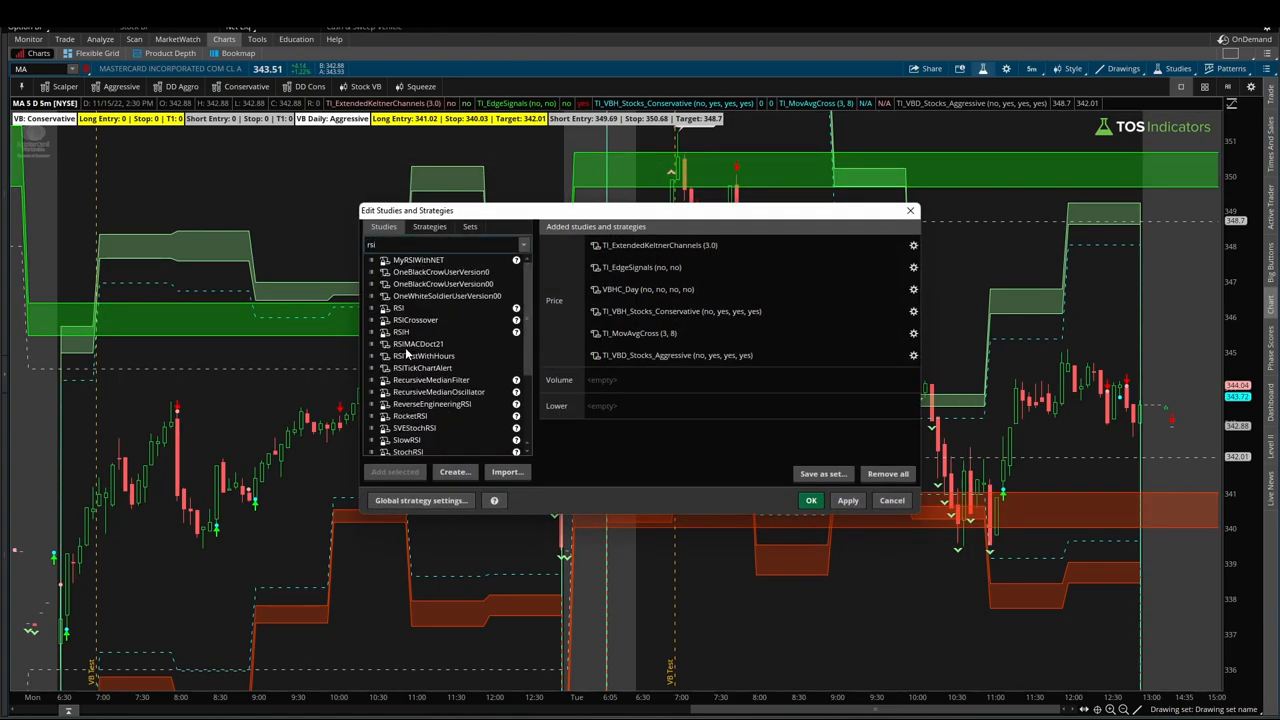
Remove the RSI study from the lower panel and apply the study changes
double_click(396, 308)
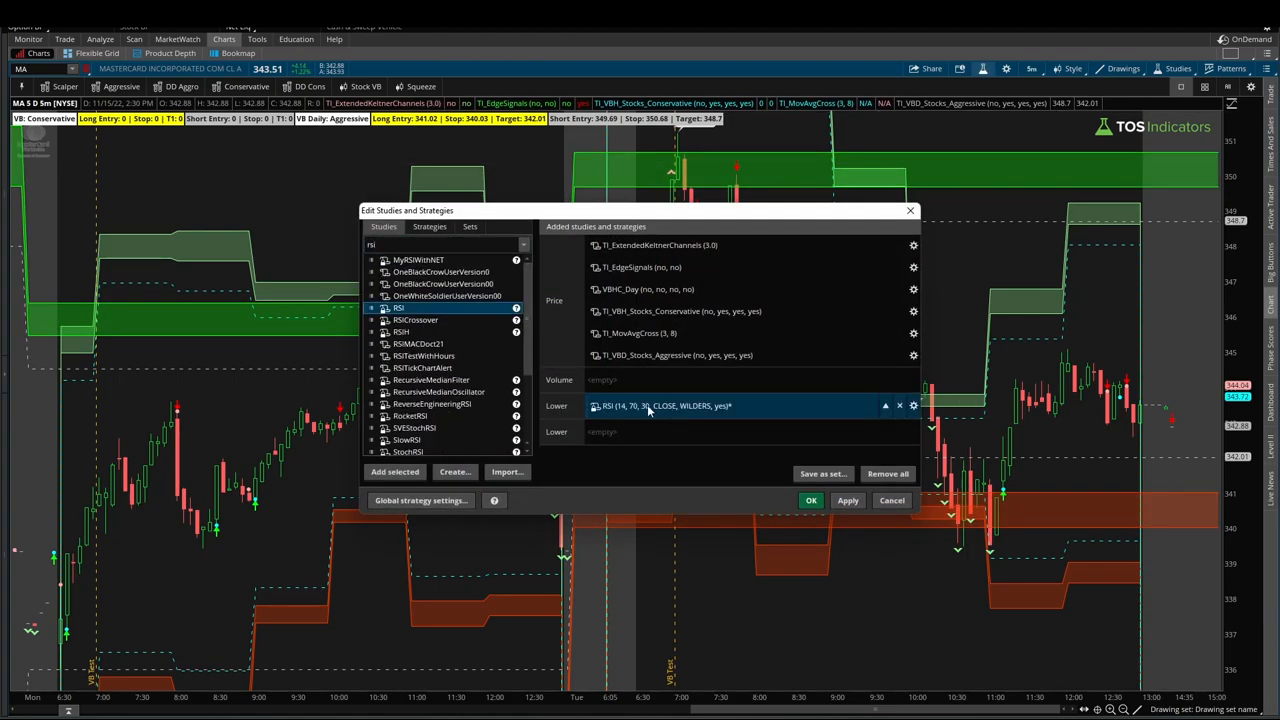
click(848, 500)
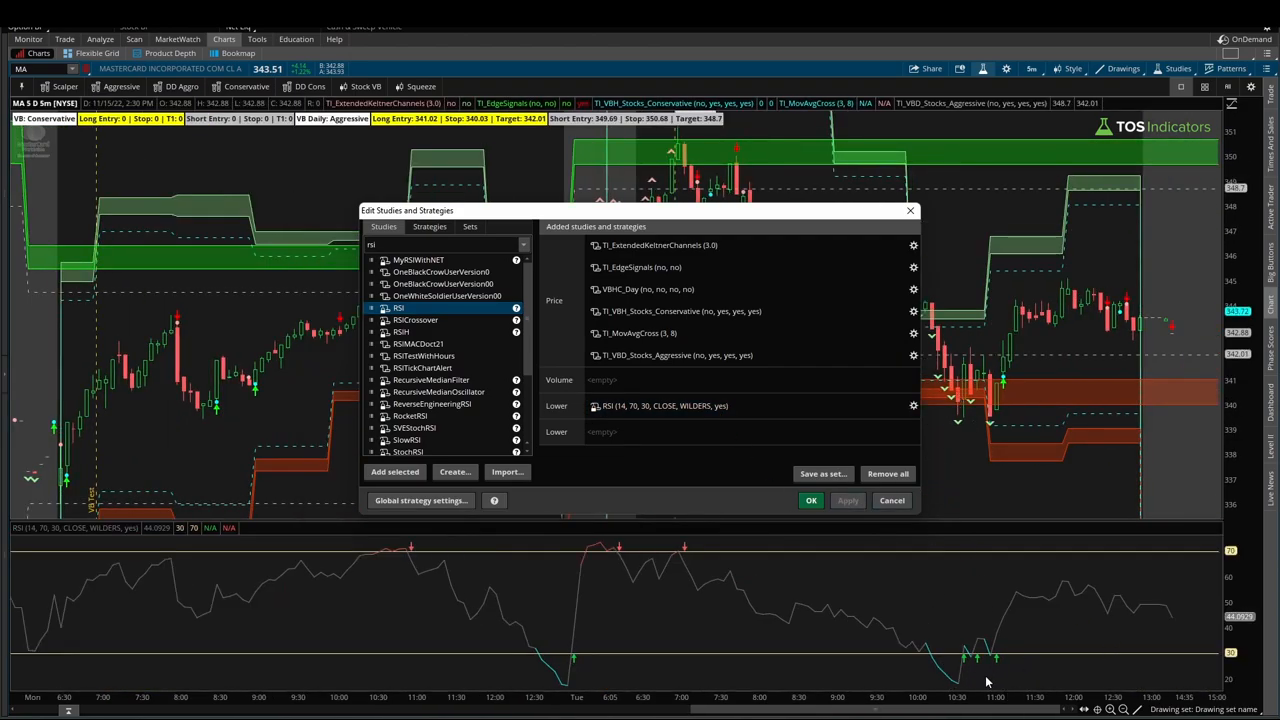
mouse_move(910, 676)
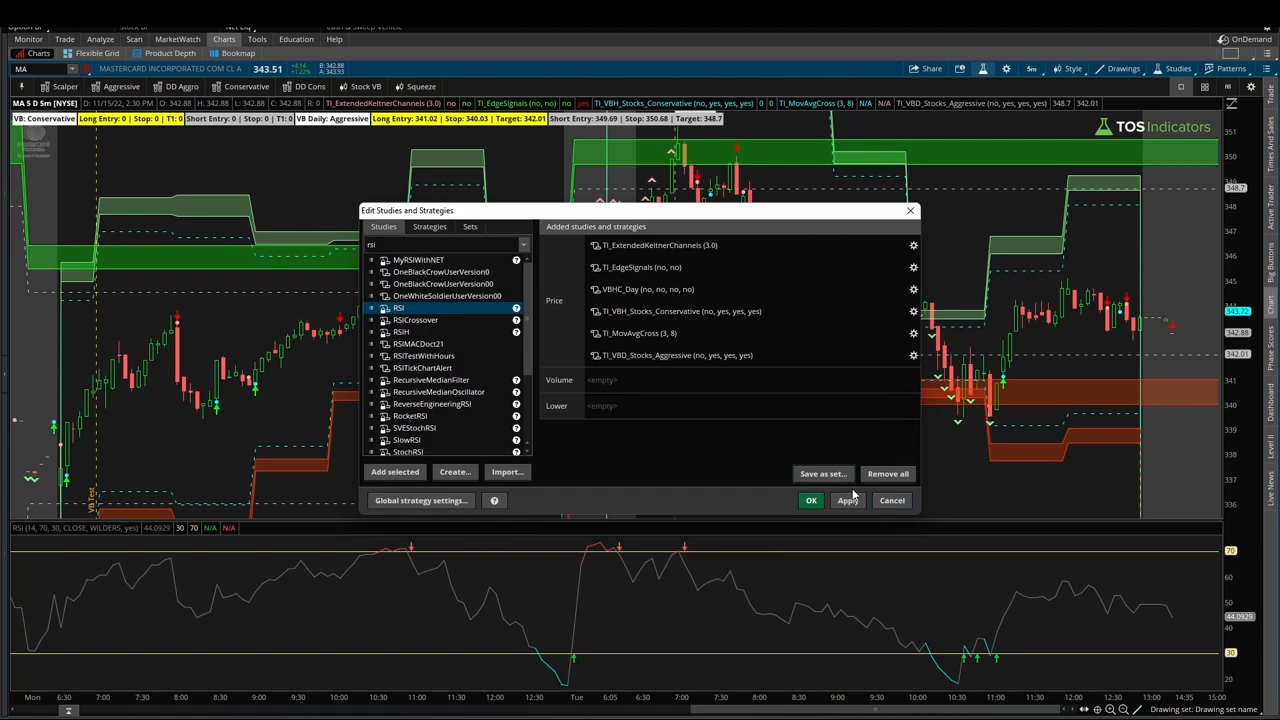
click(812, 500)
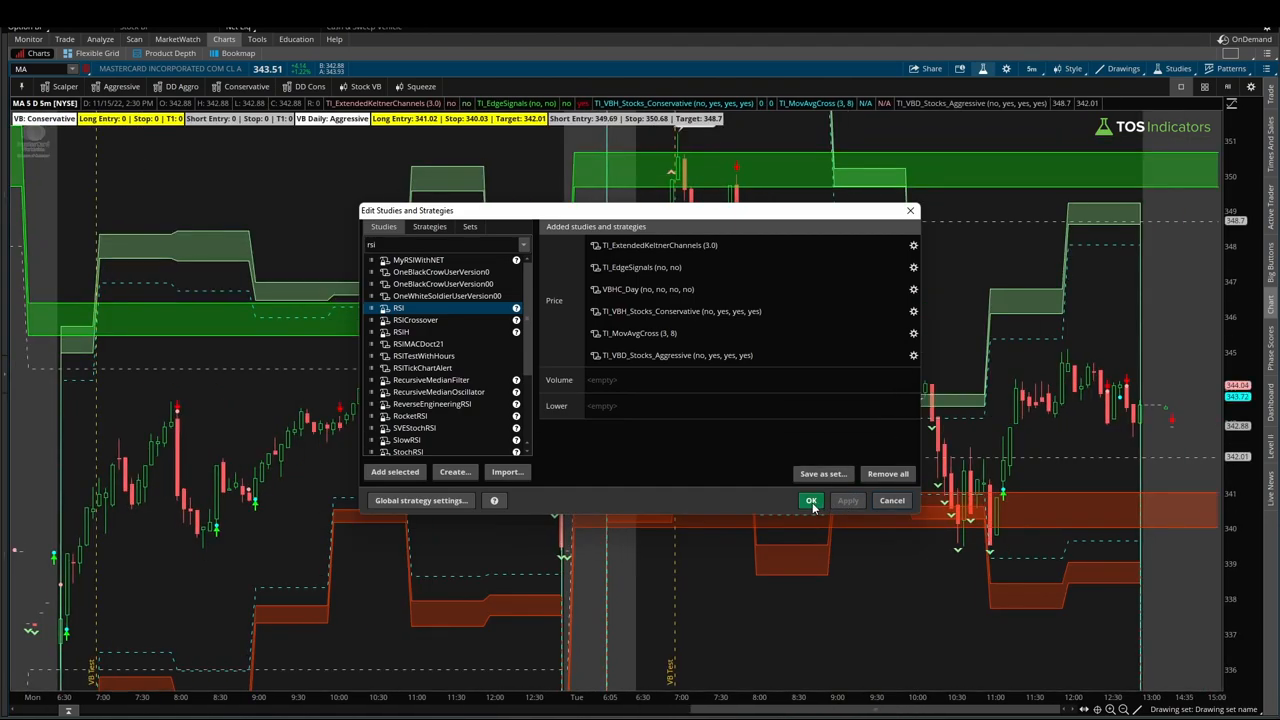
click(812, 500)
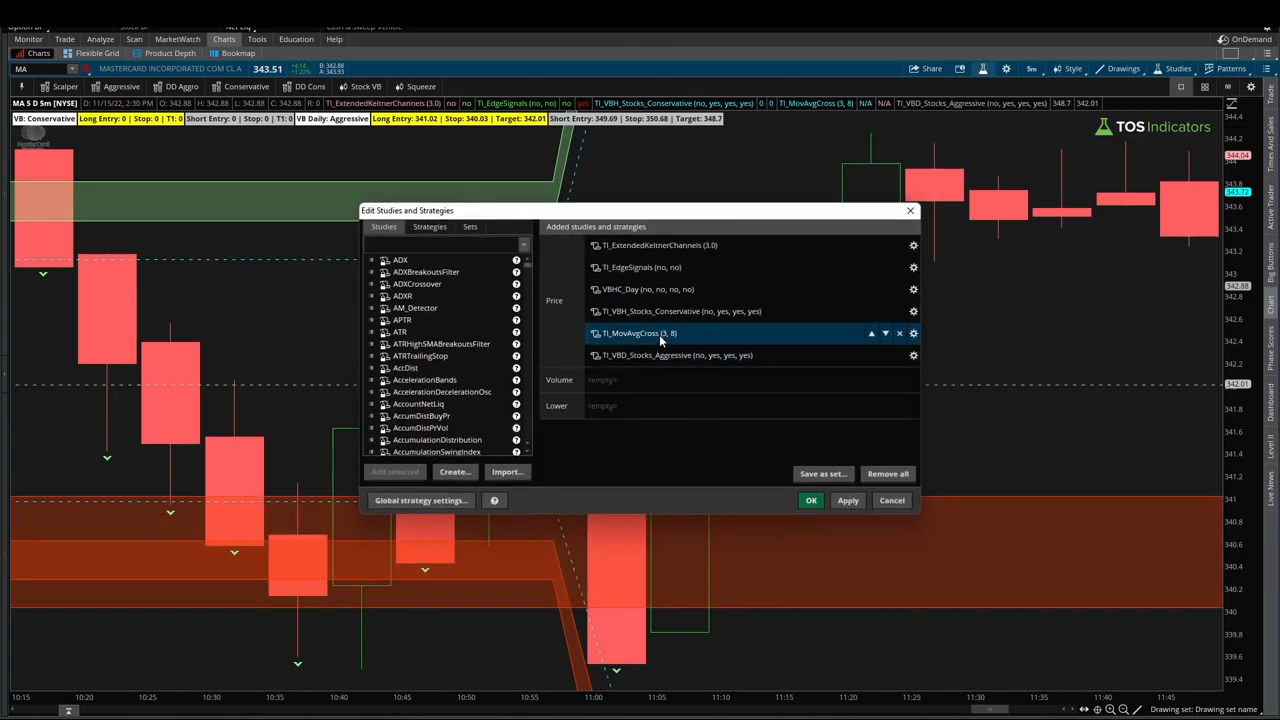
Enable the TI_MovAvgCross study so the fast and slow averages plot over the price
click(912, 332)
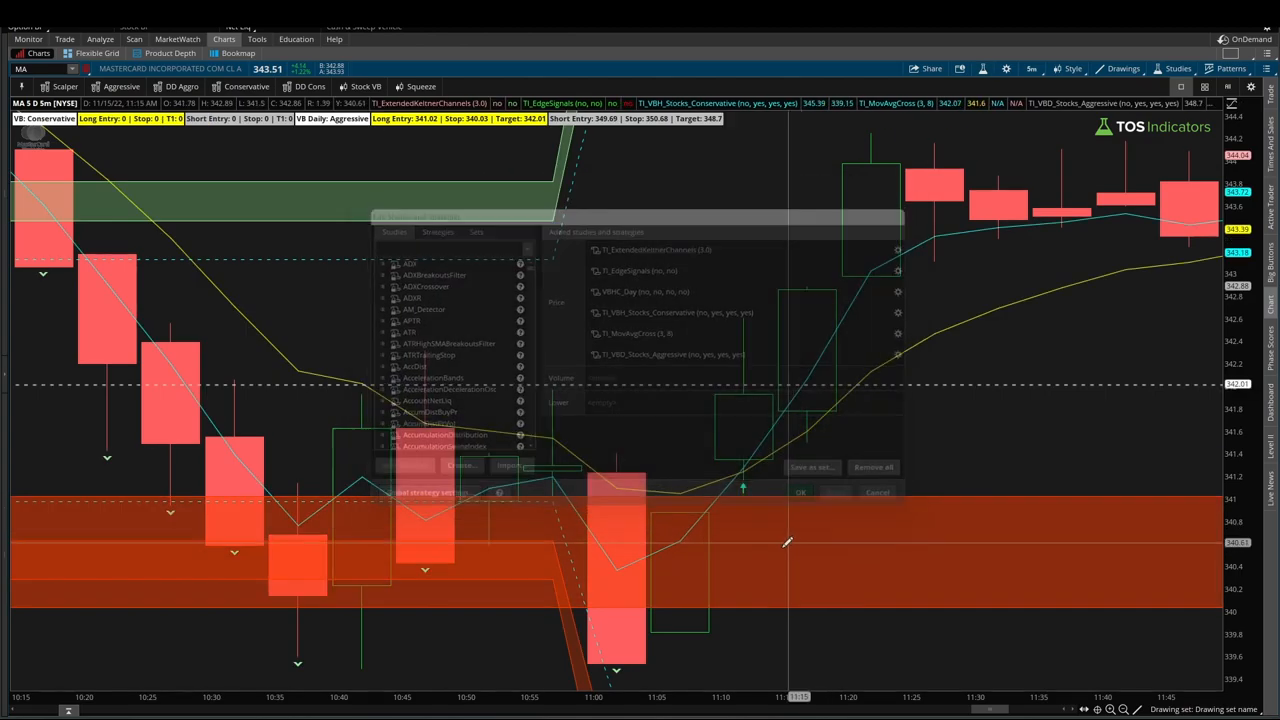
click(876, 492)
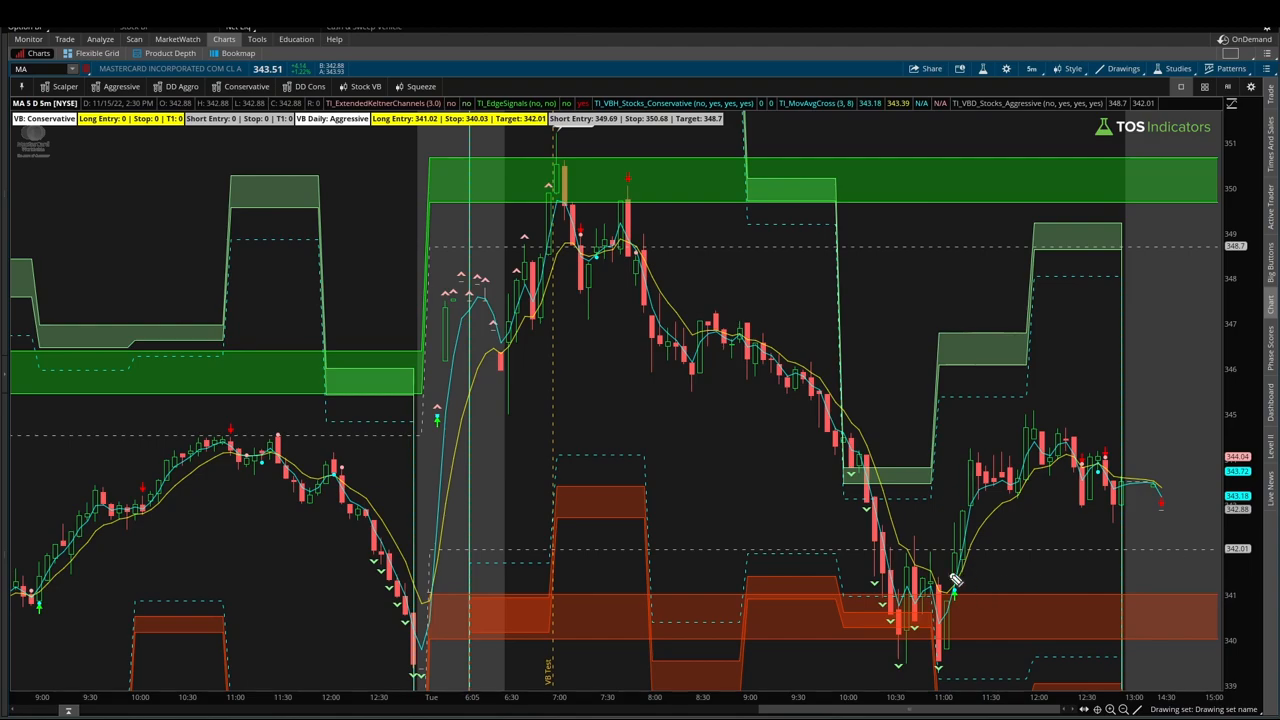
Sketch the decline, rebound and average cross on the chart, then switch the symbol to JPM
drag(950, 576, 1010, 450)
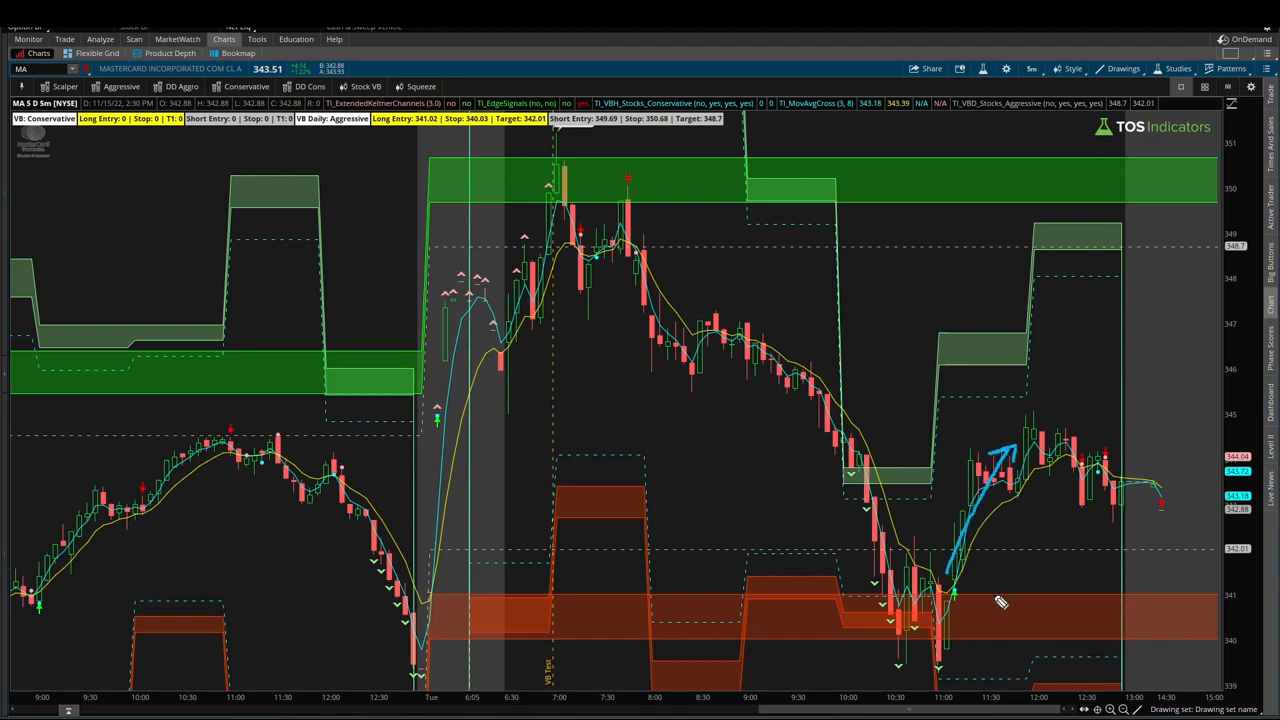
mouse_move(890, 660)
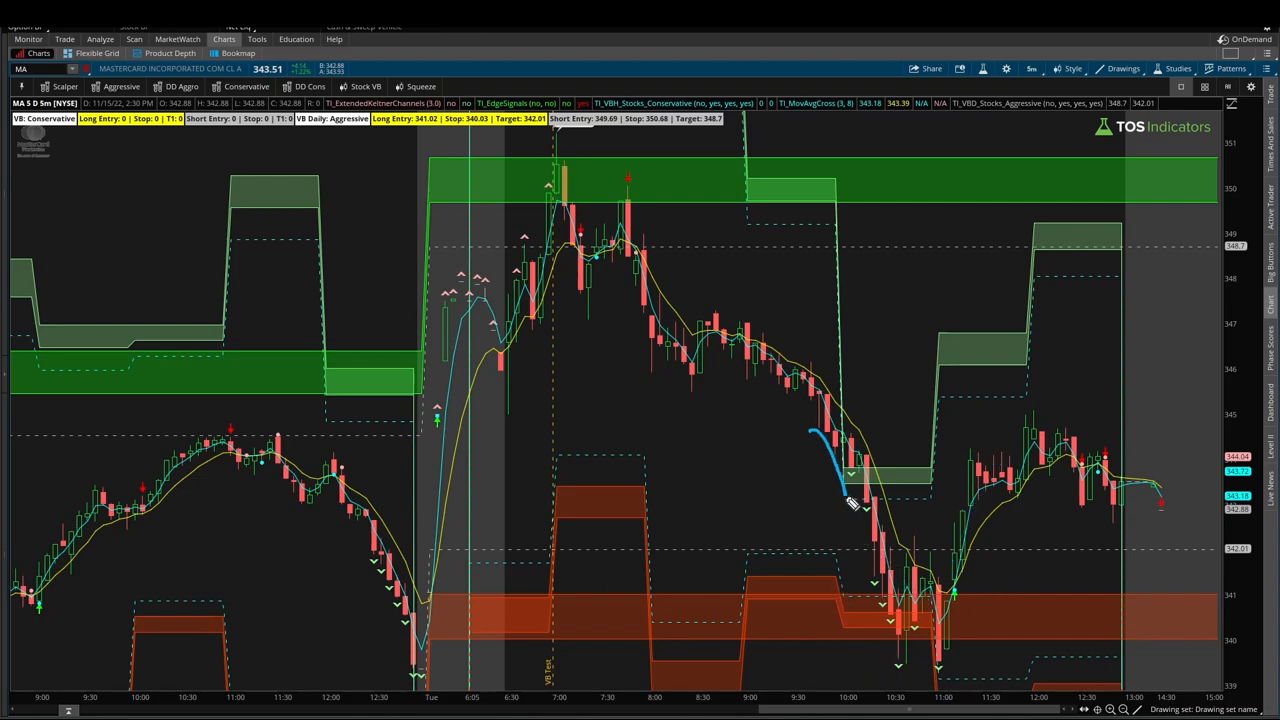
drag(848, 500, 876, 640)
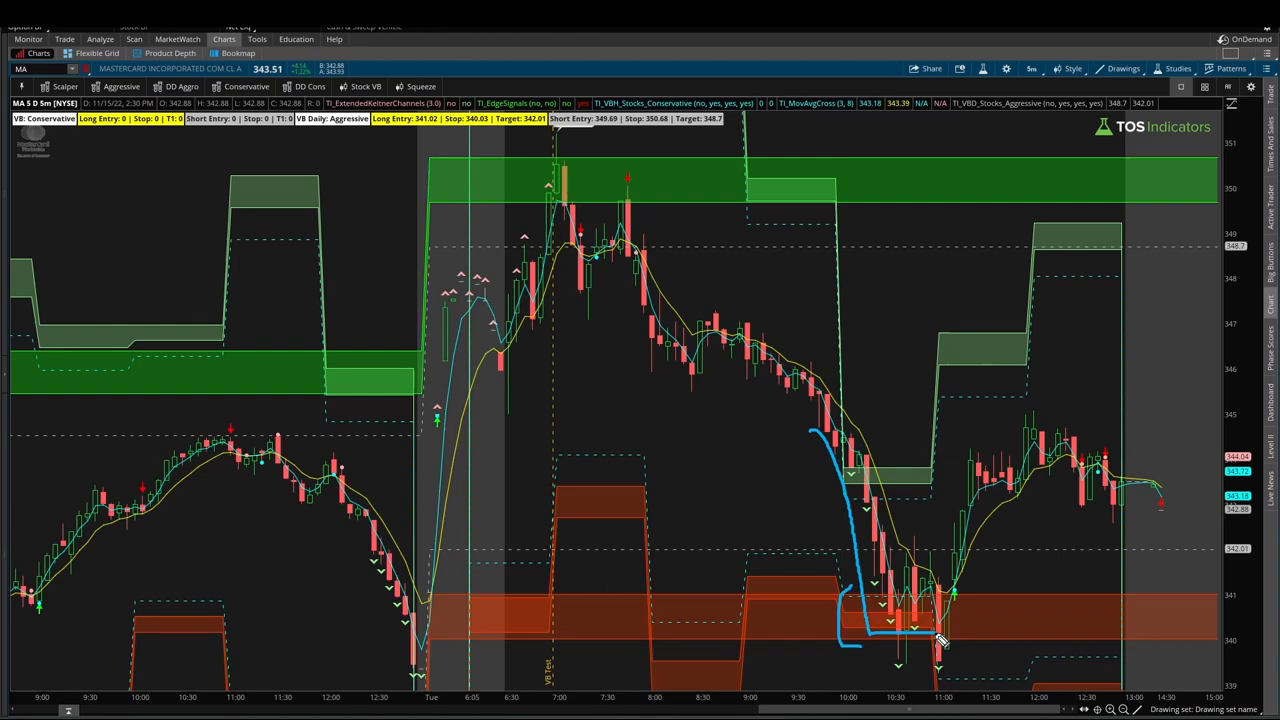
mouse_move(950, 638)
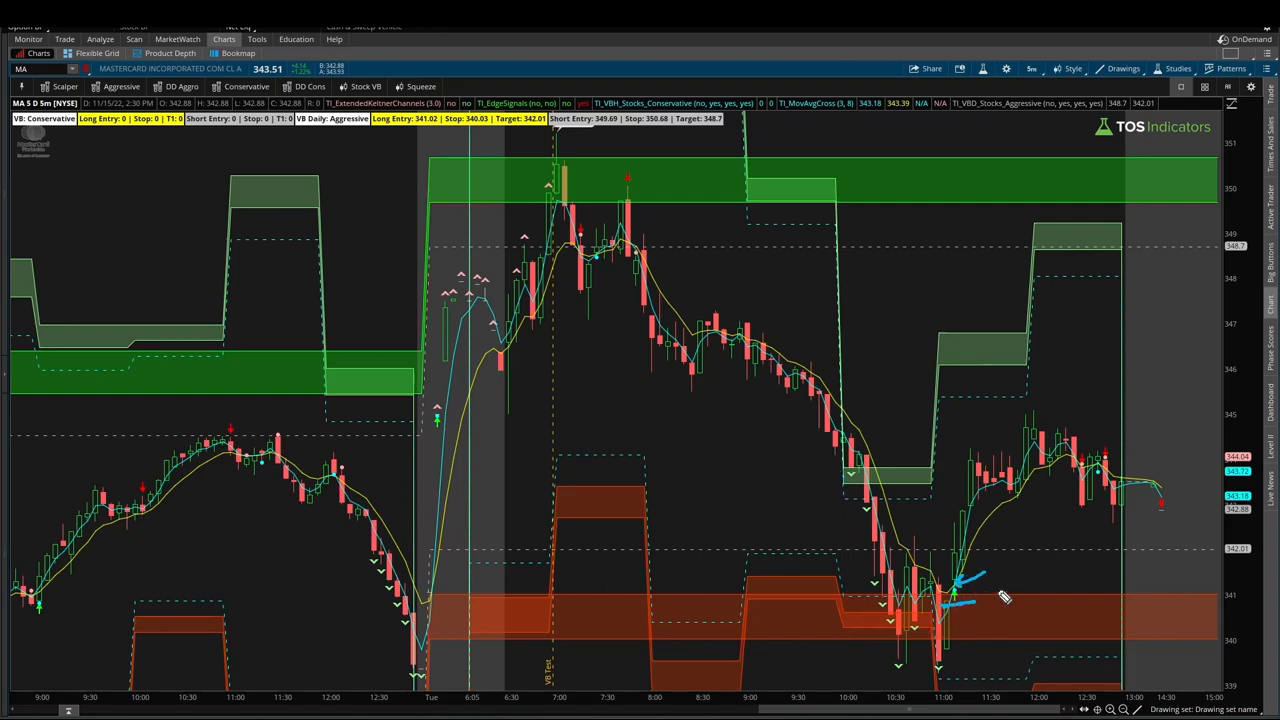
drag(936, 596, 1020, 490)
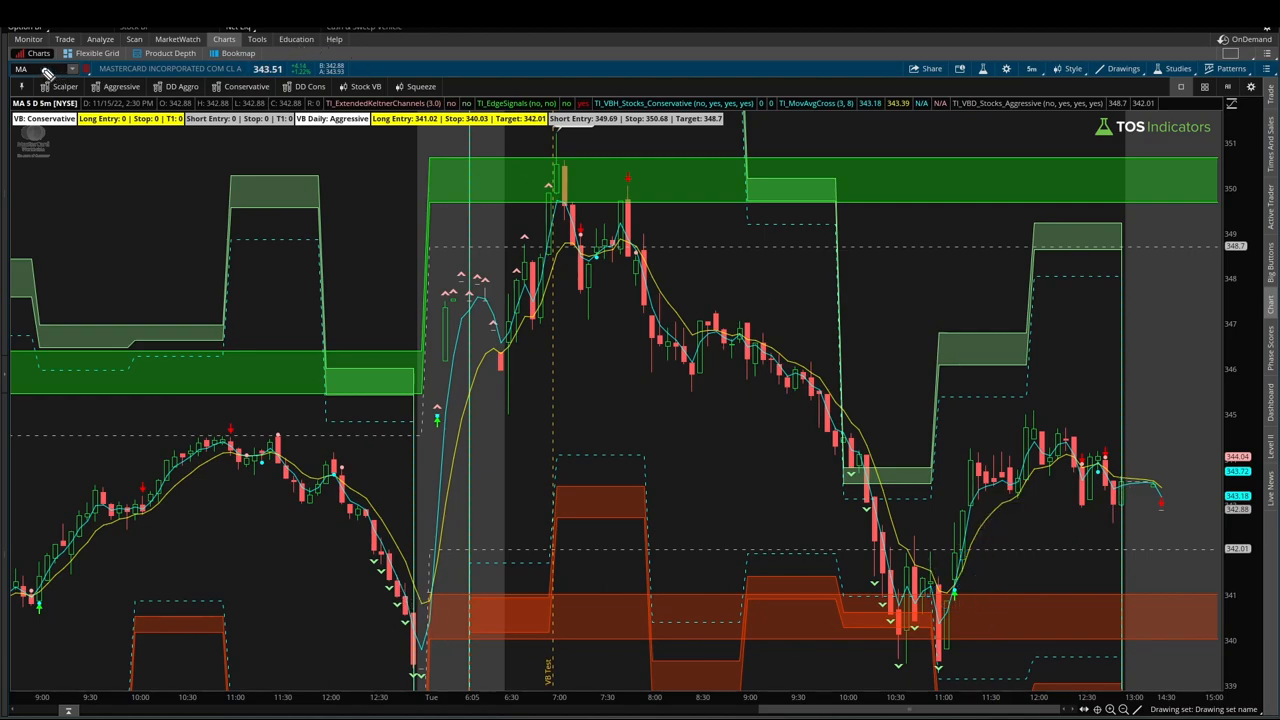
text(JPM)
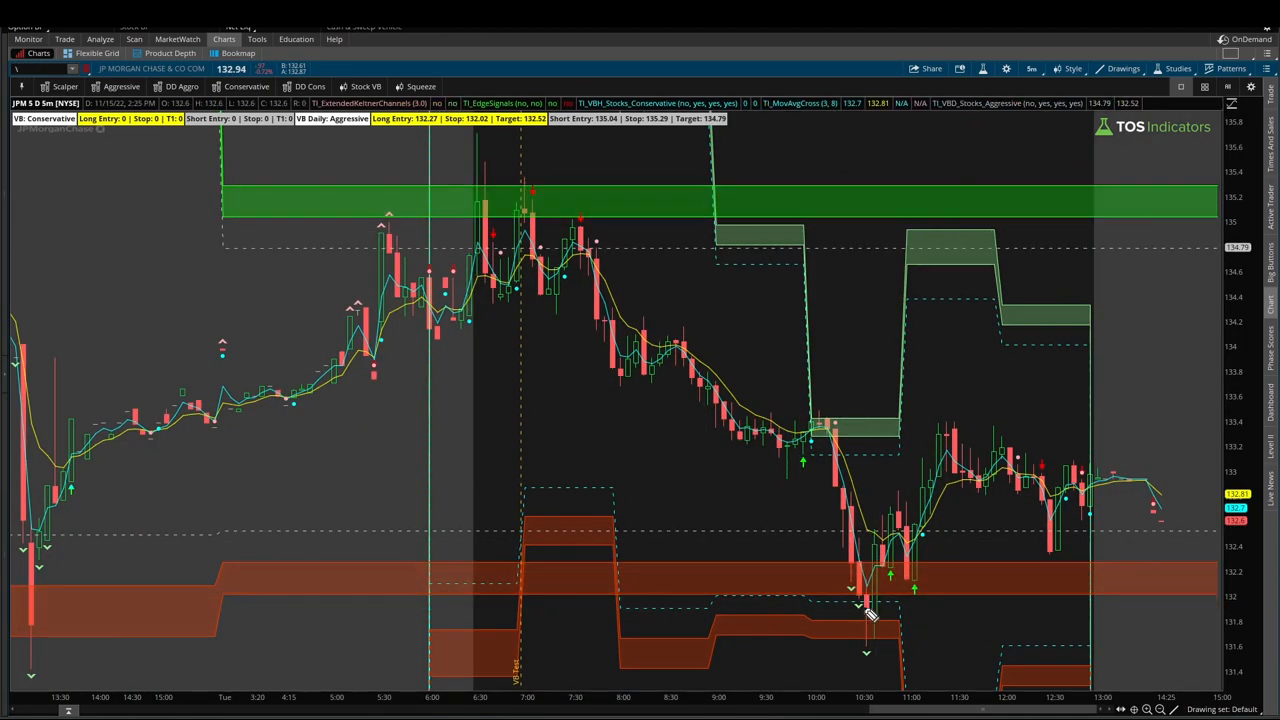
Circle the JPMorgan low, highlight the averages turning up and bring up Edit Studies
drag(824, 564, 964, 636)
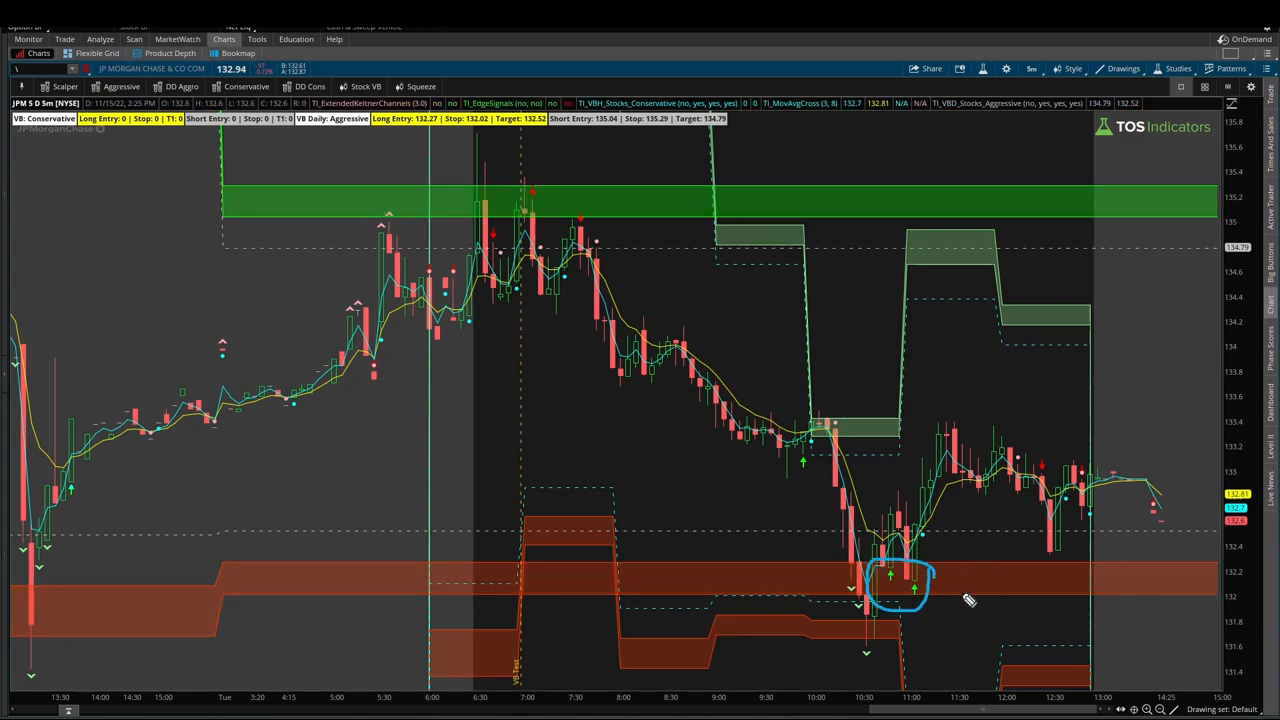
drag(950, 580, 1030, 620)
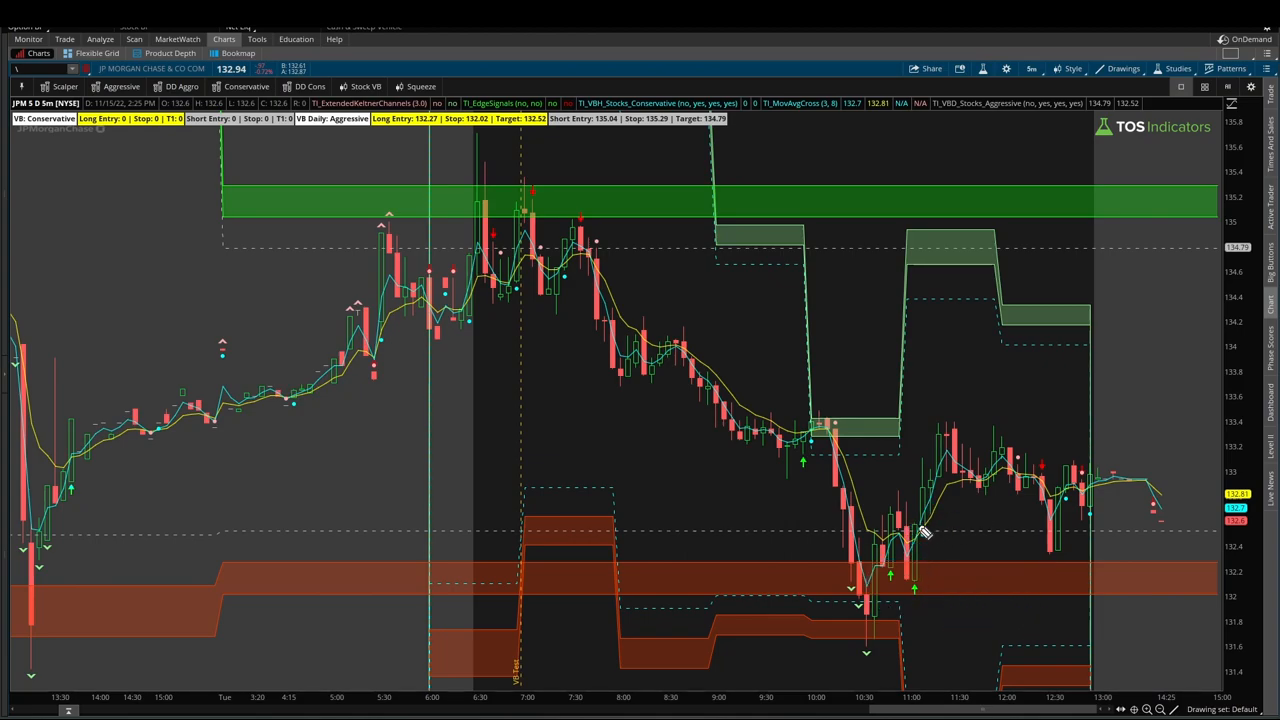
mouse_move(930, 536)
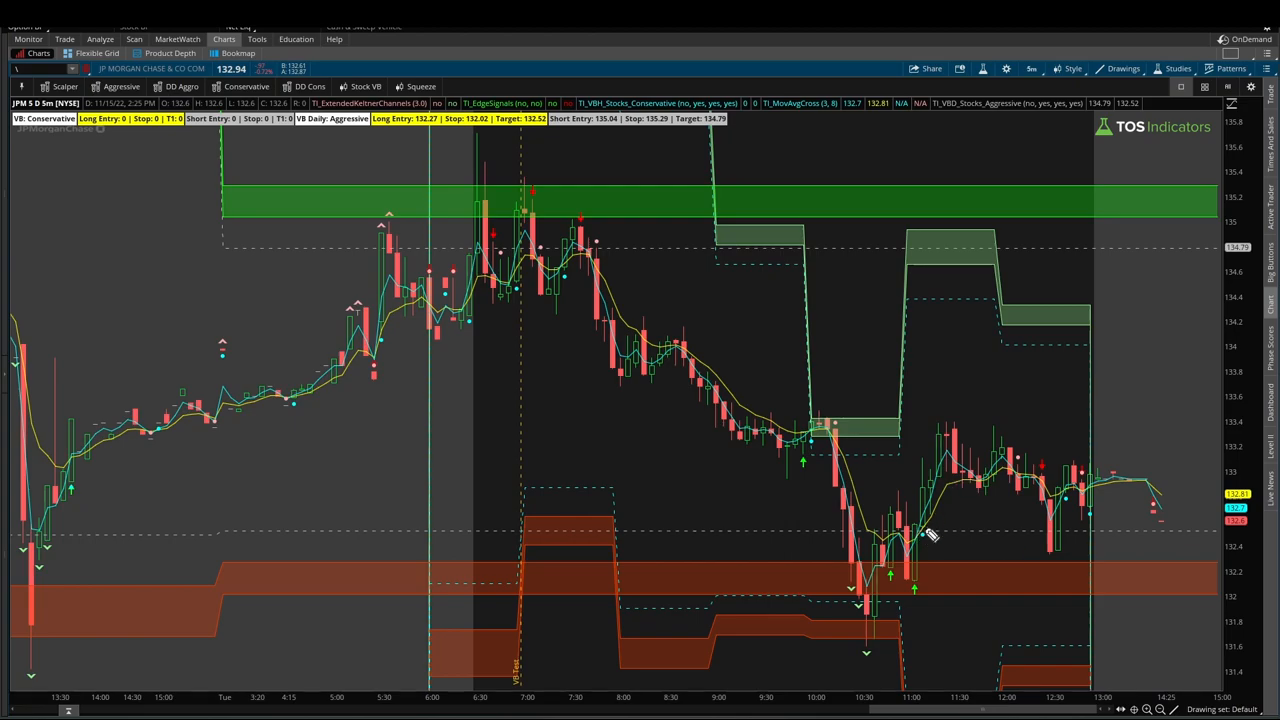
mouse_move(916, 472)
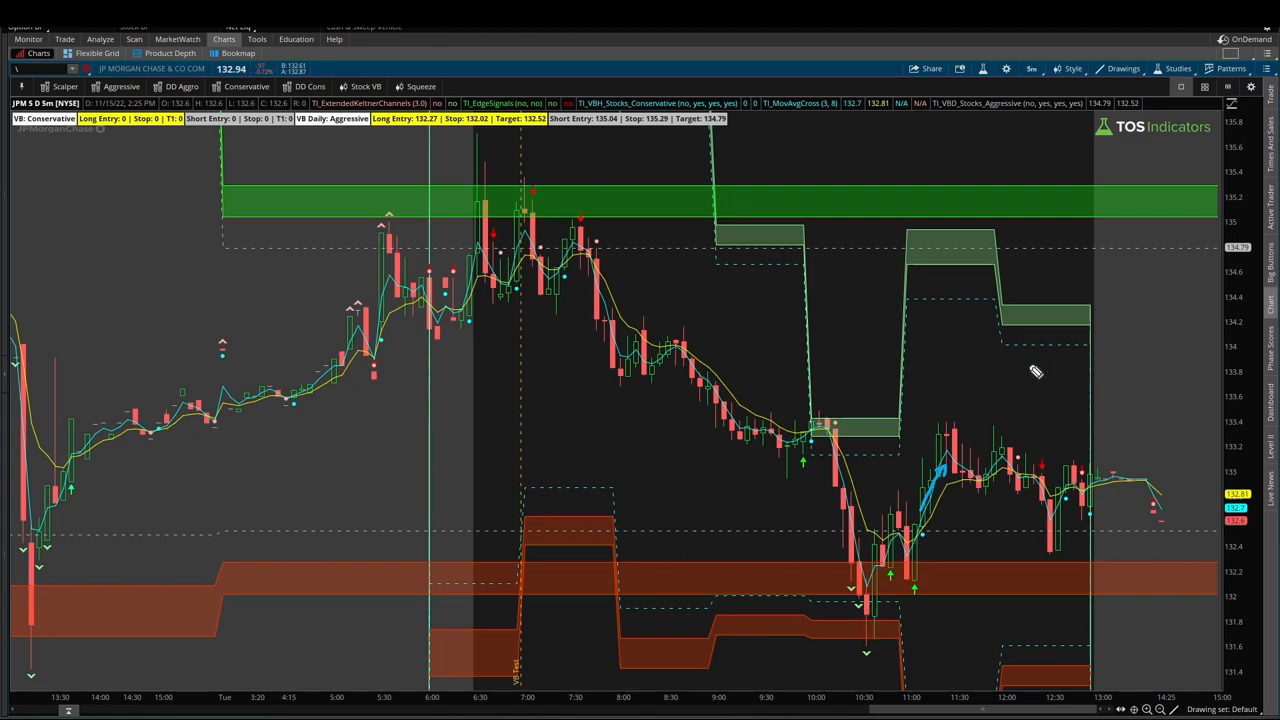
mouse_move(1036, 370)
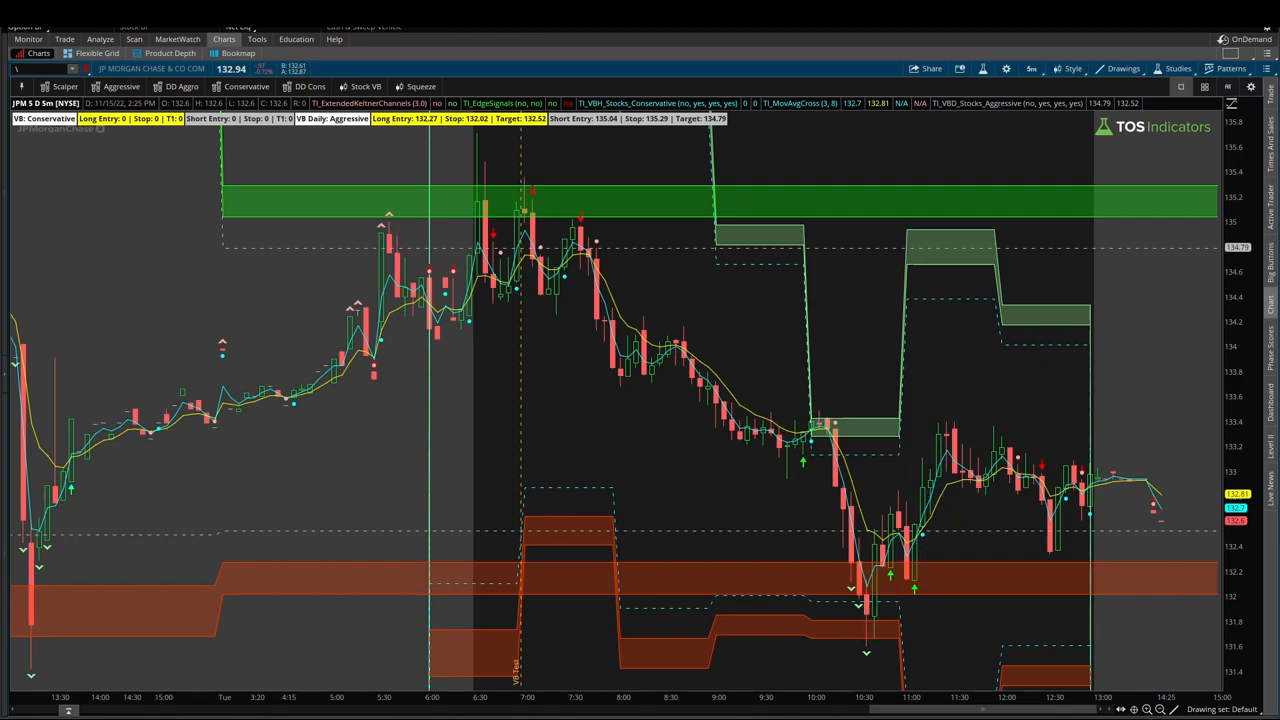
mouse_move(780, 540)
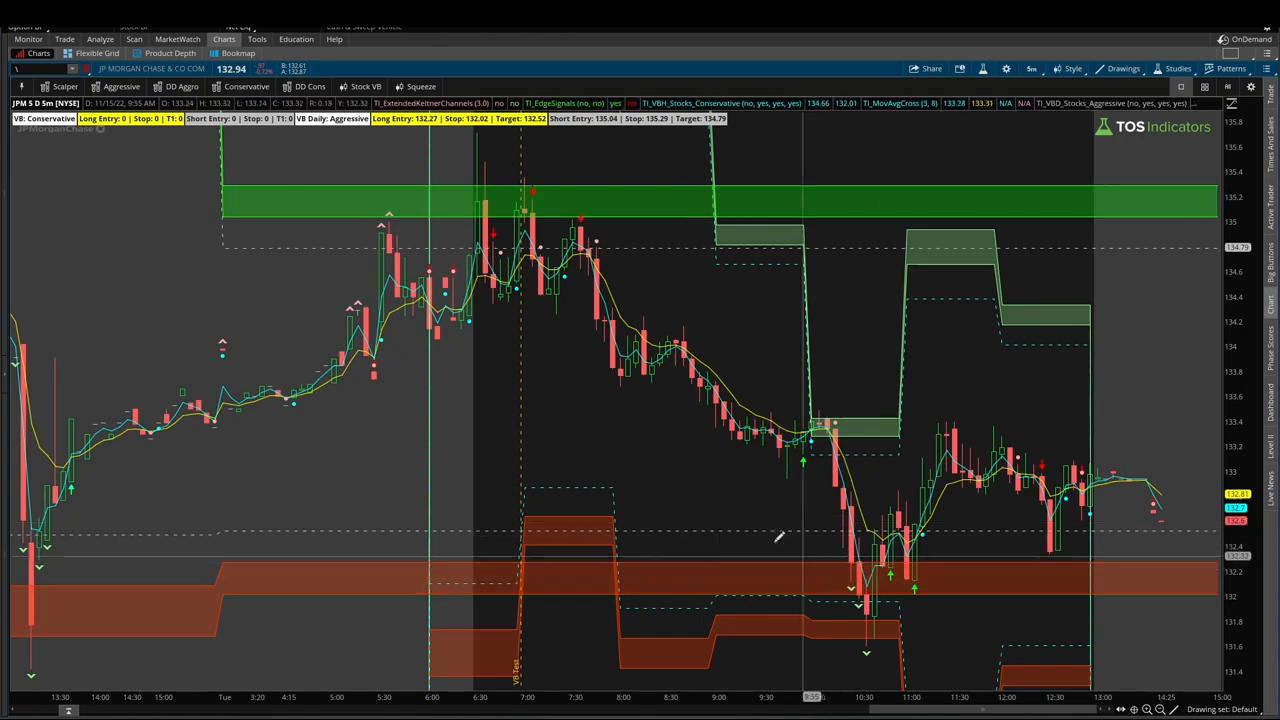
click(1166, 68)
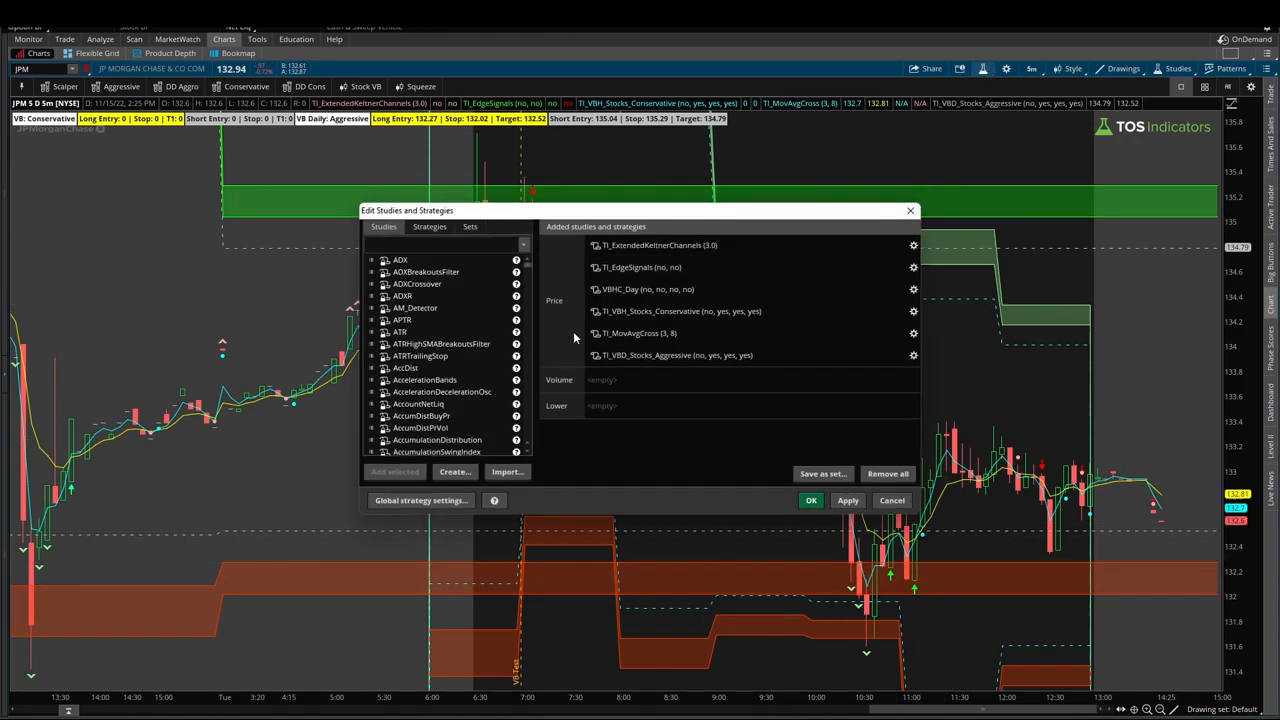
Highlight the slow EMA and downSignal lines in TI_MovAvgCross code, then cancel without saving
click(912, 332)
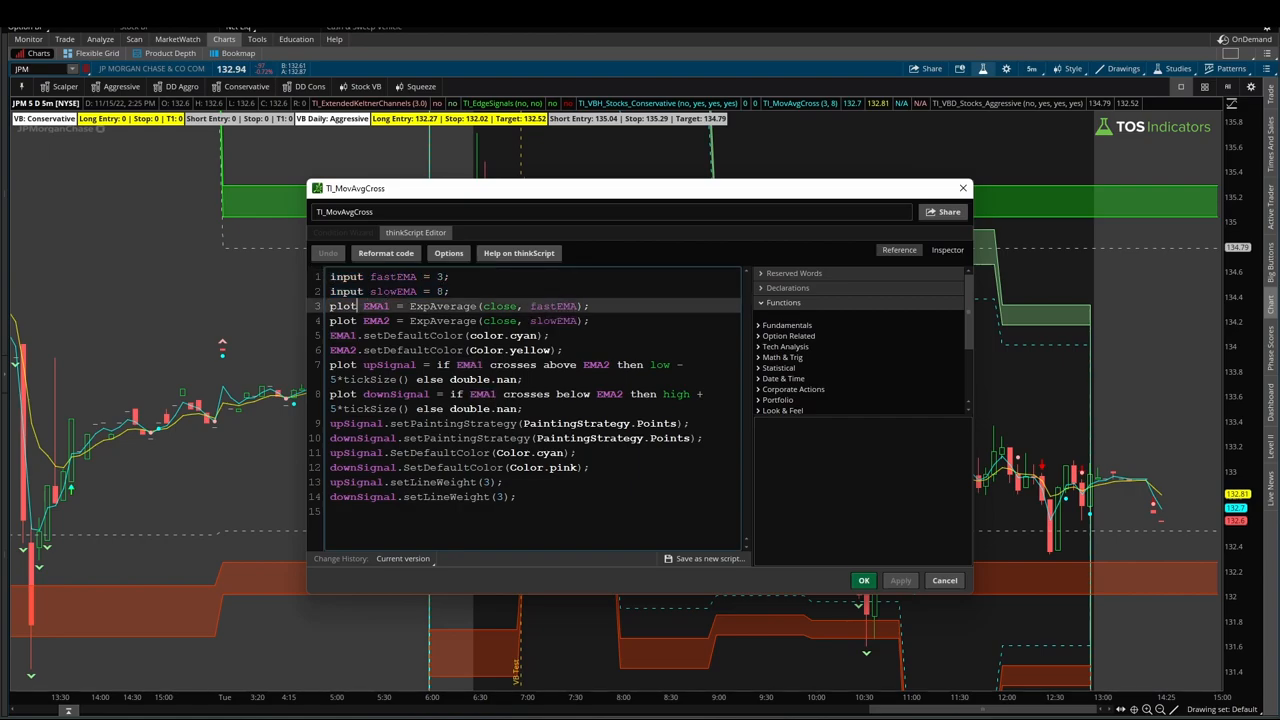
drag(328, 306, 592, 320)
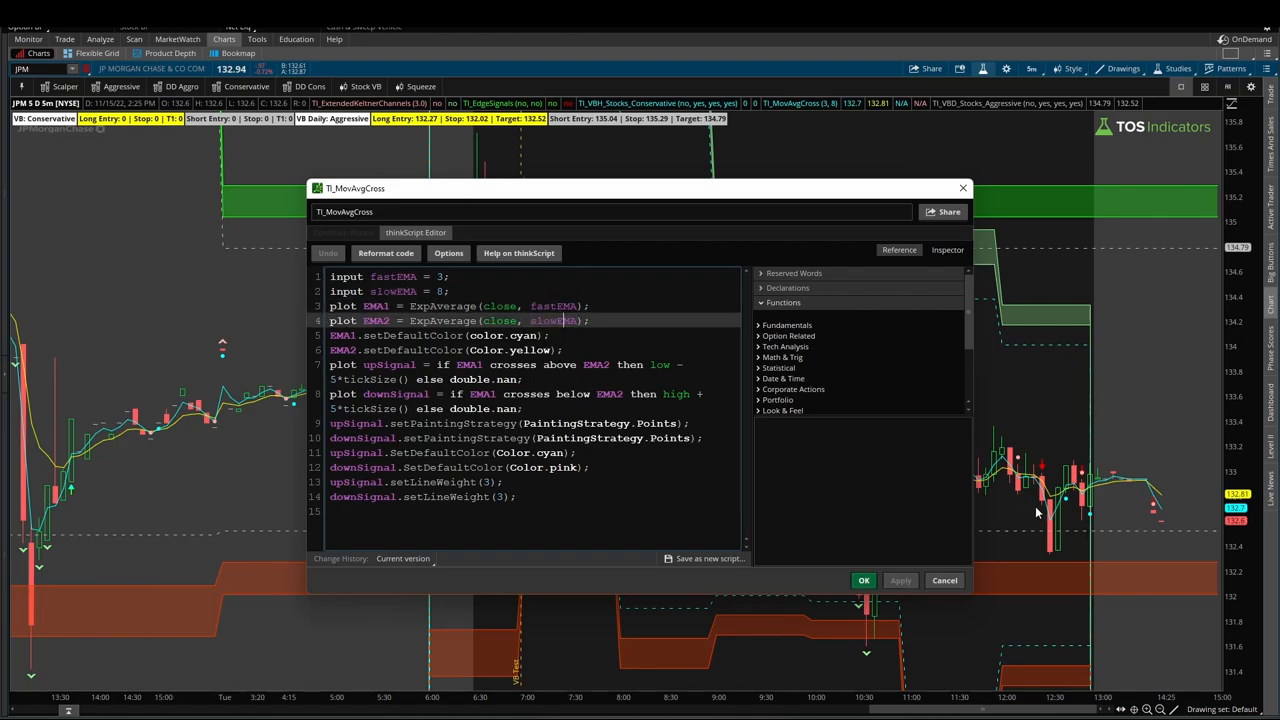
mouse_move(1208, 550)
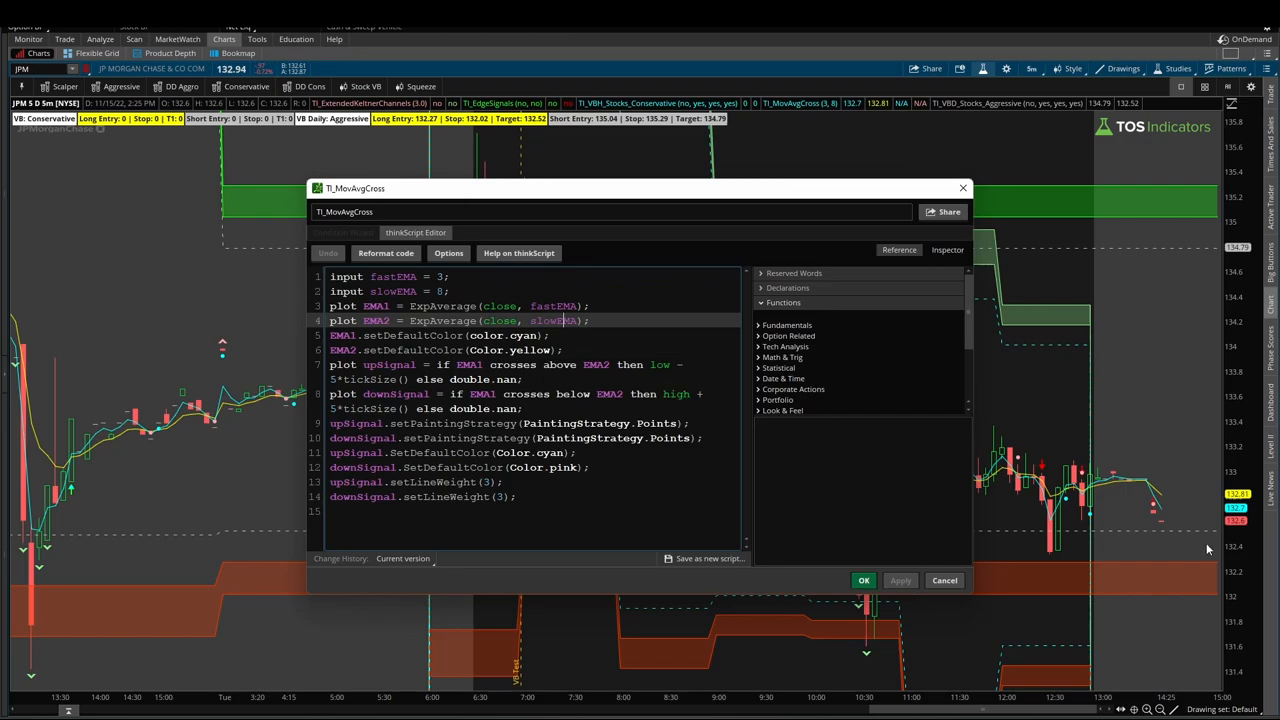
double_click(388, 304)
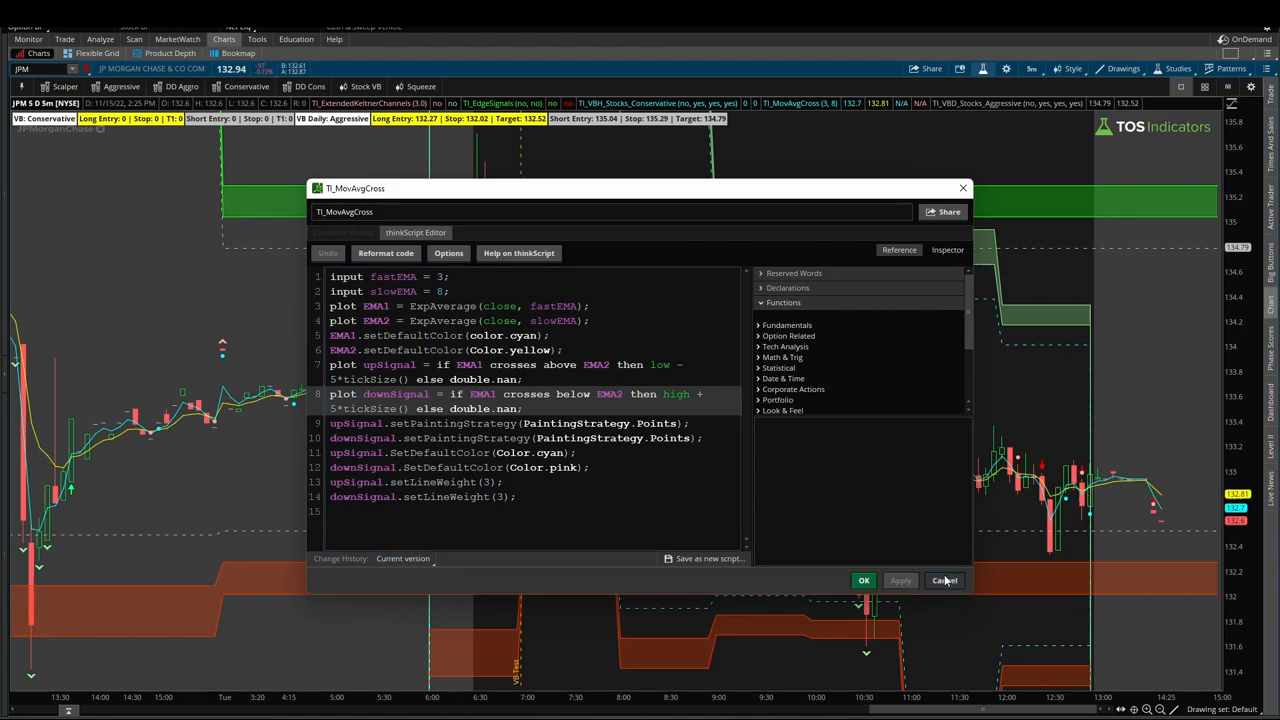
click(944, 580)
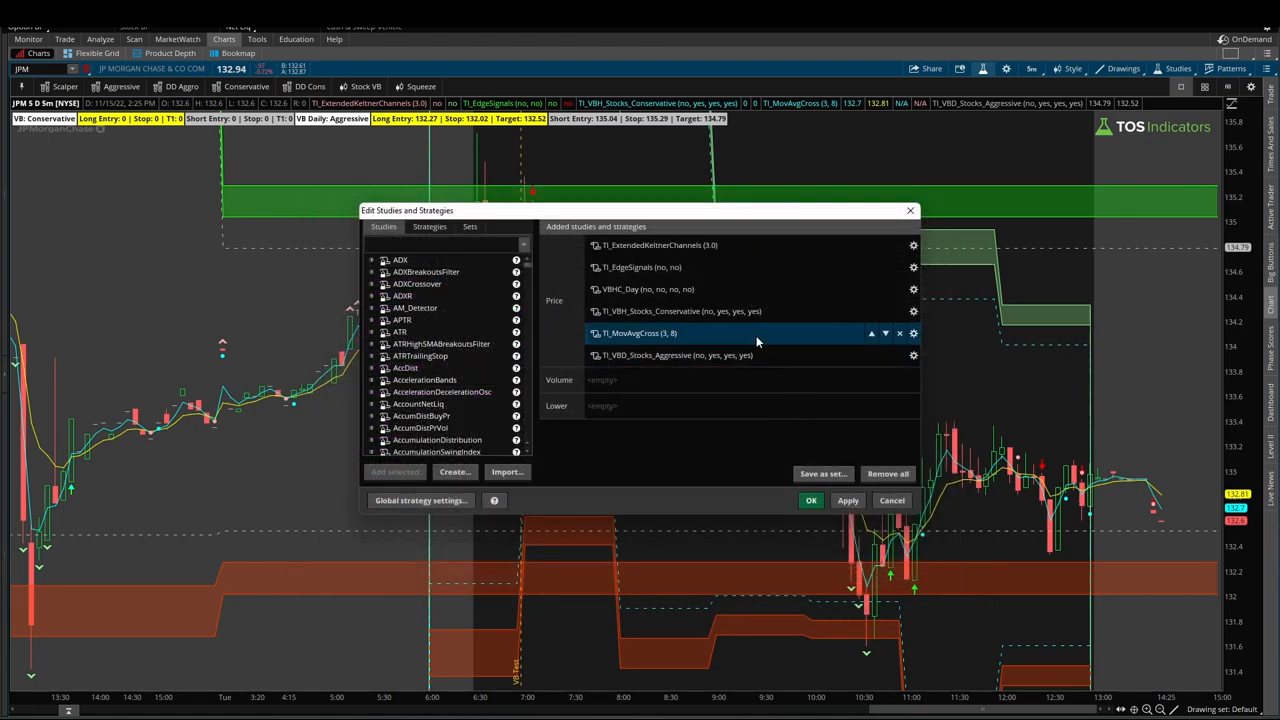
View the TI_MovAvgCross study's EMA1 and EMA2 plot settings in the Customizing dialog
click(912, 332)
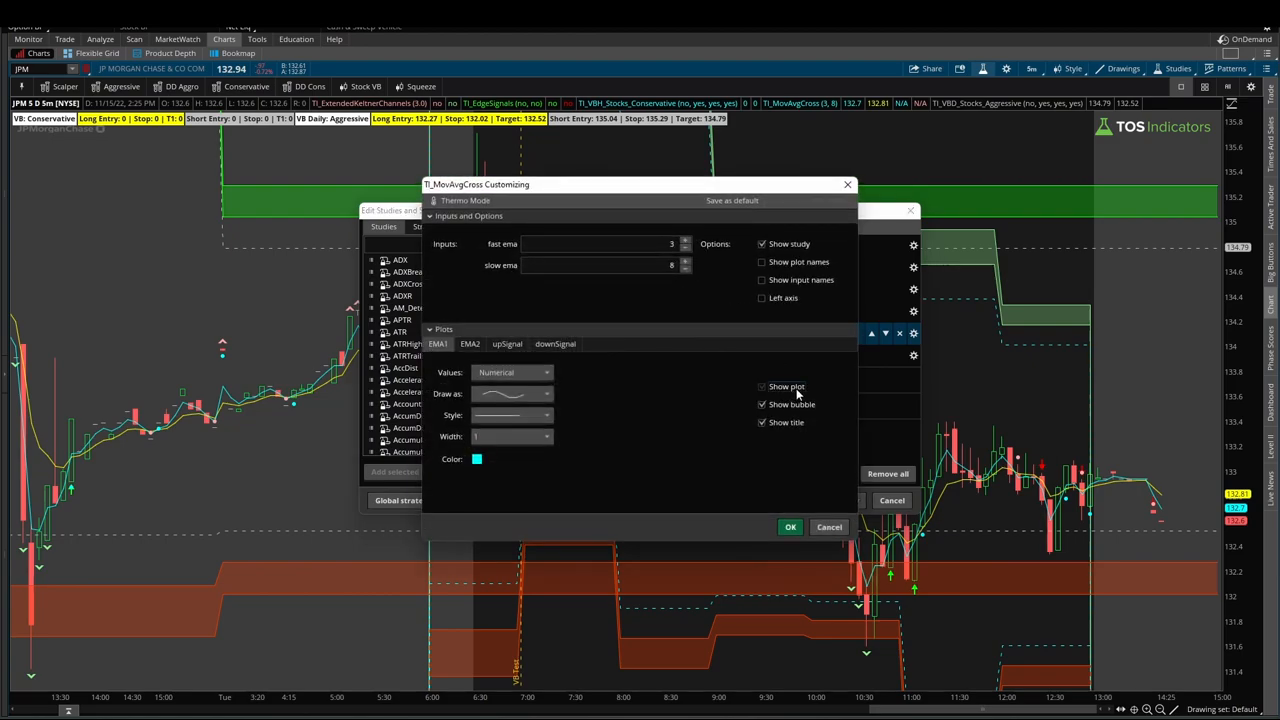
click(468, 344)
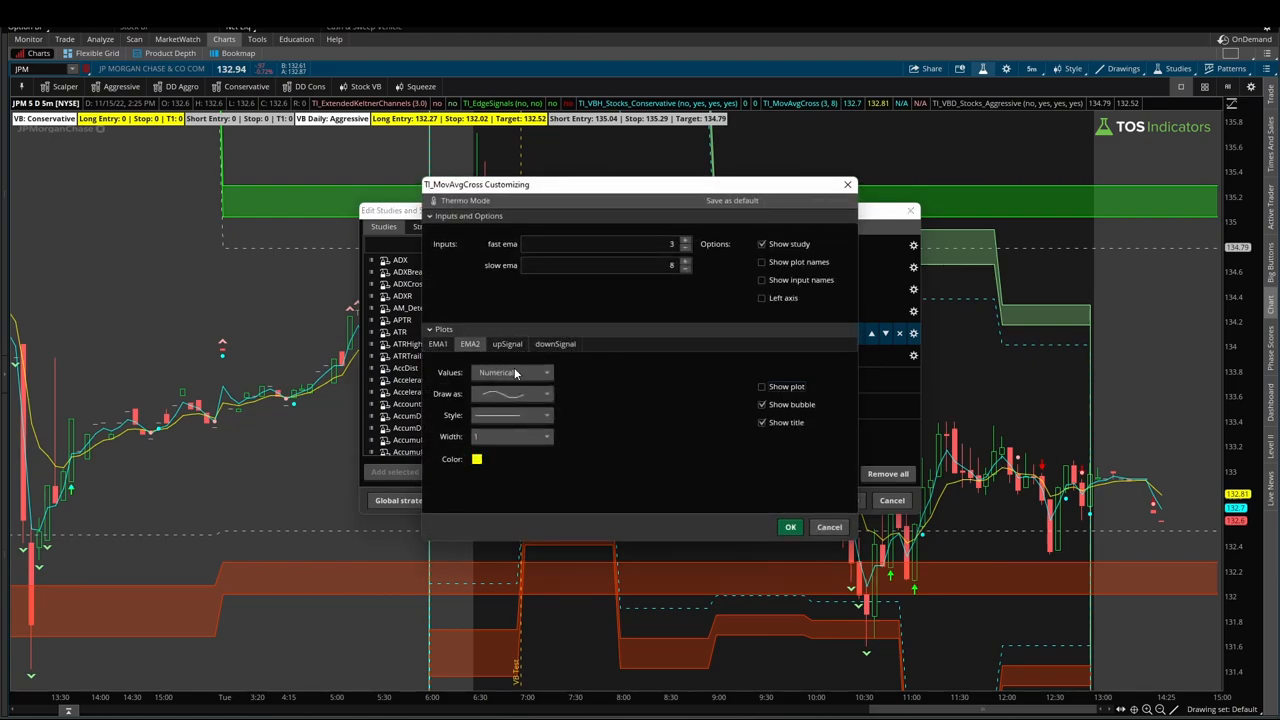
click(790, 528)
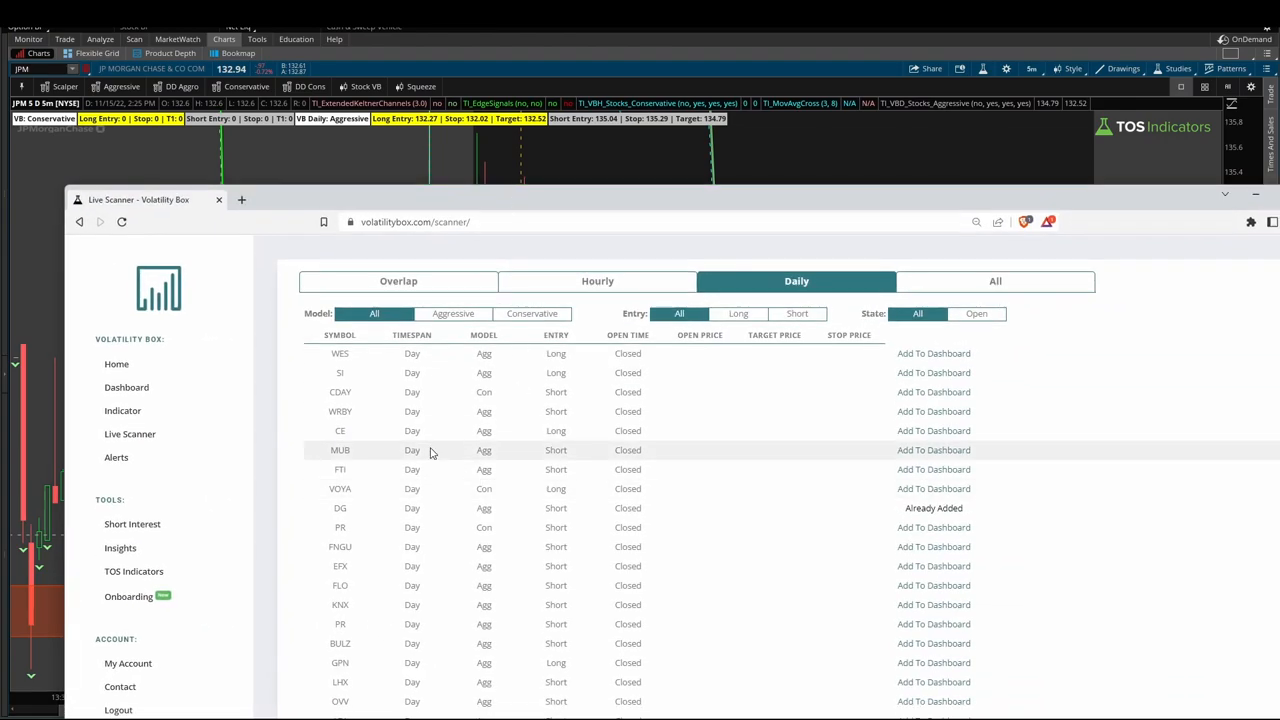
Scroll down the daily scanner results listing each symbol's model, entry and status
scroll(down, 3)
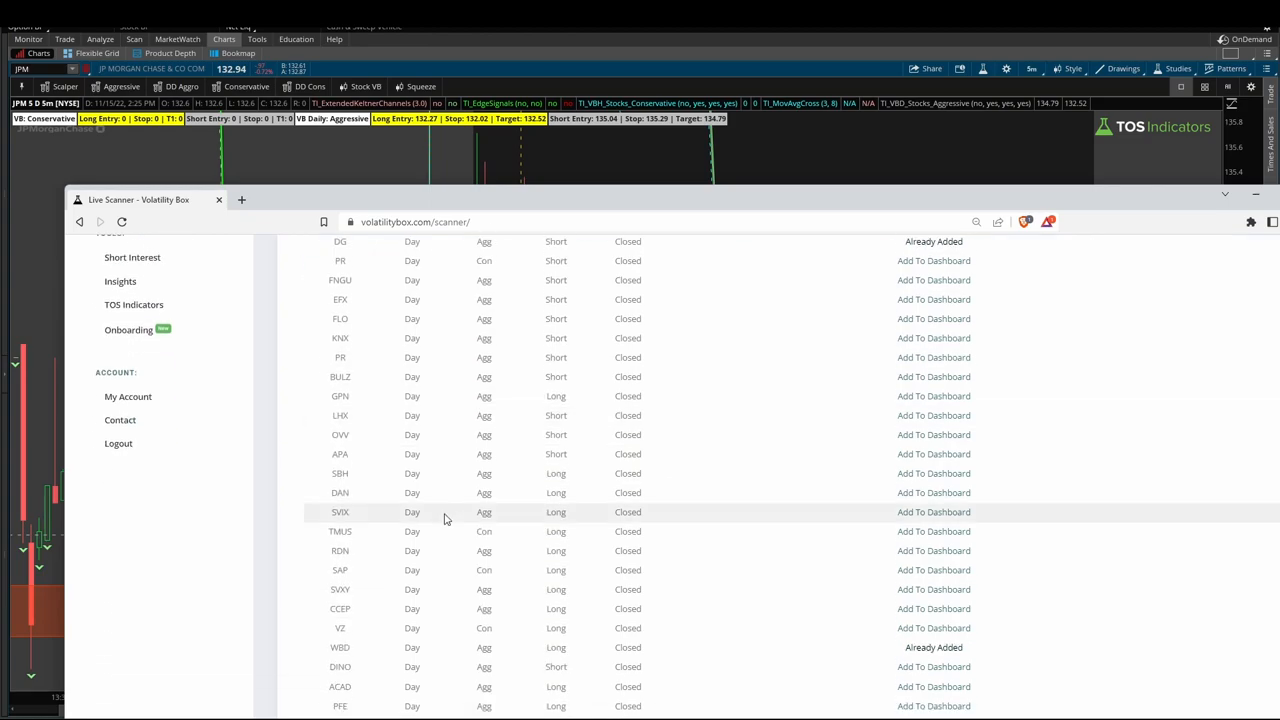
mouse_move(440, 508)
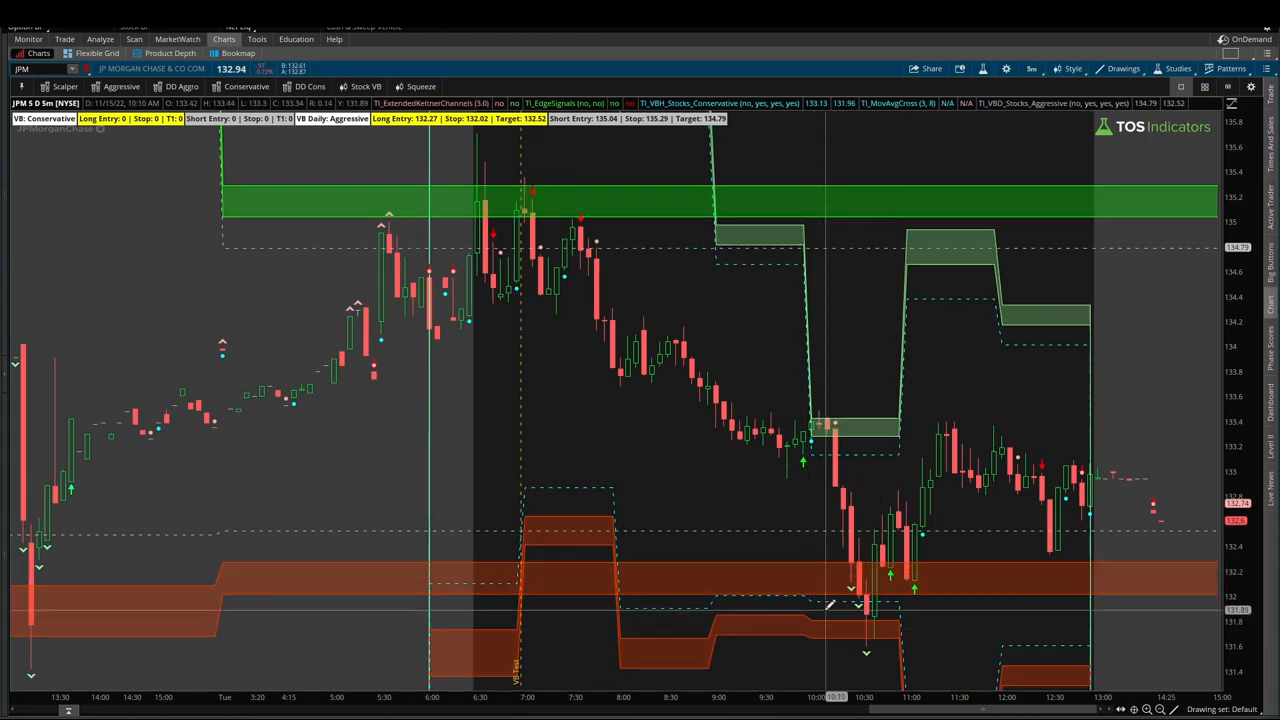
mouse_move(790, 560)
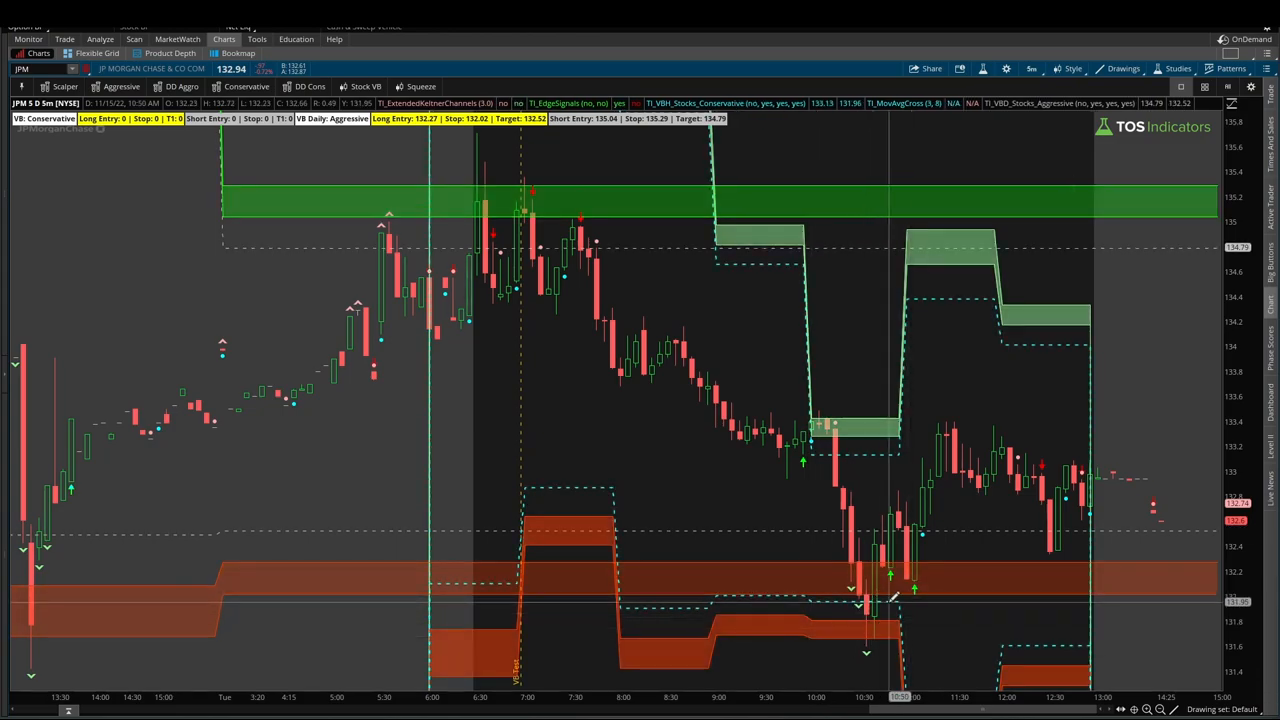
mouse_move(930, 532)
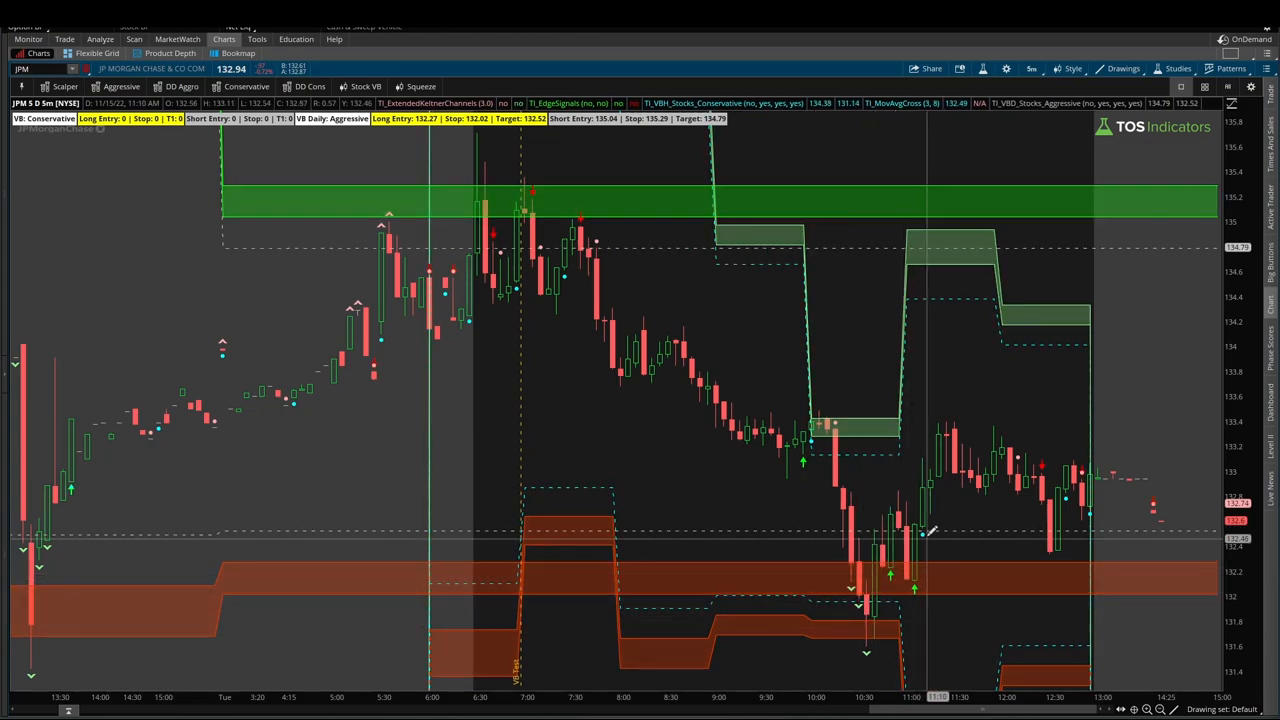
mouse_move(936, 510)
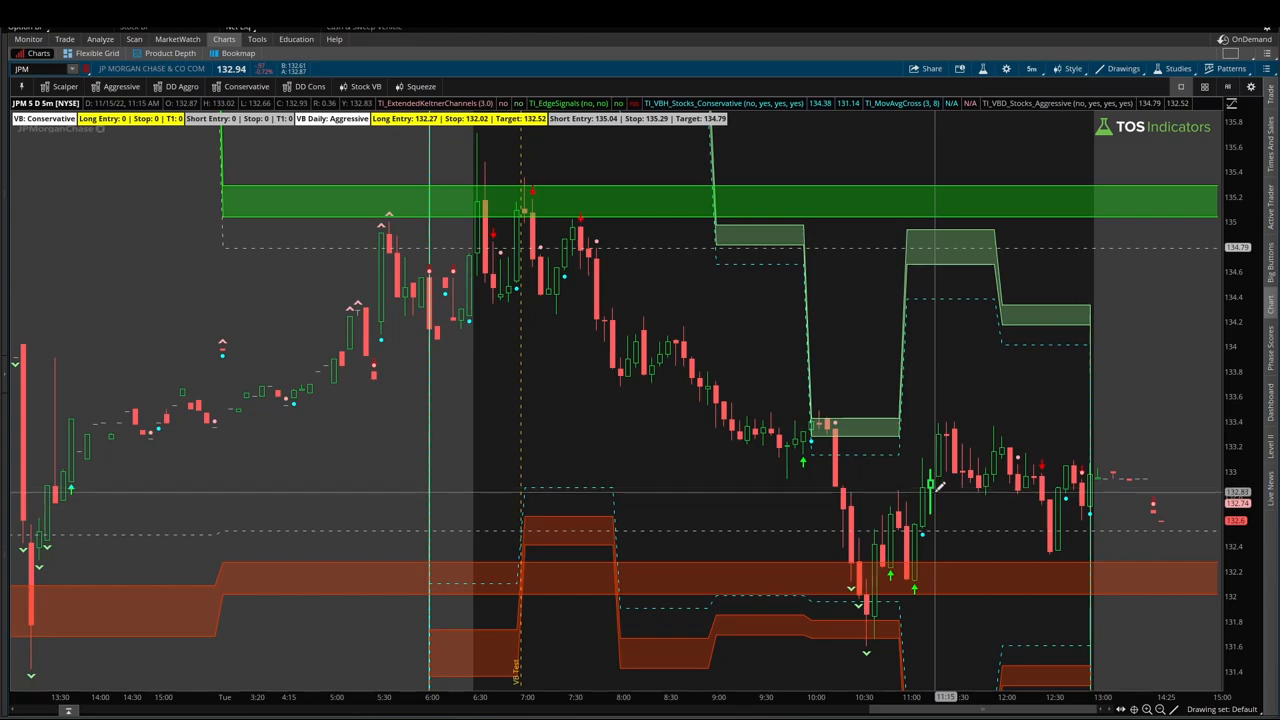